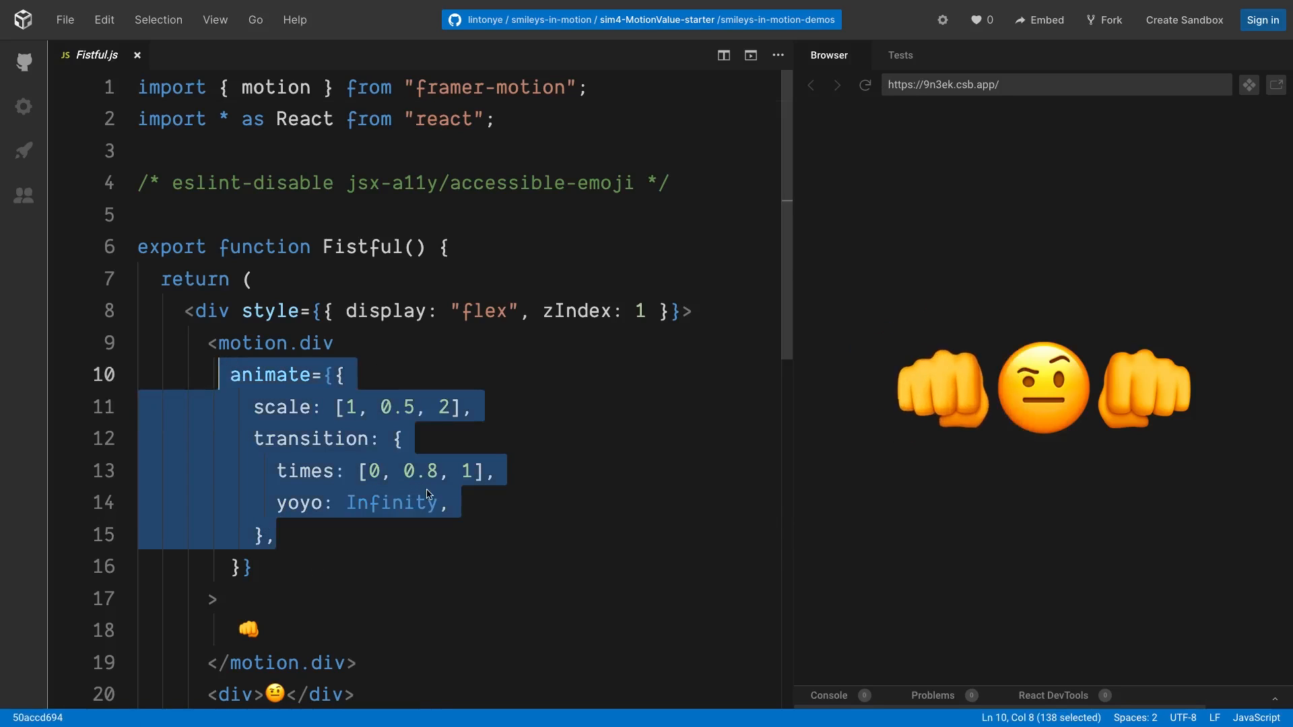
pyautogui.moveTo(392, 502)
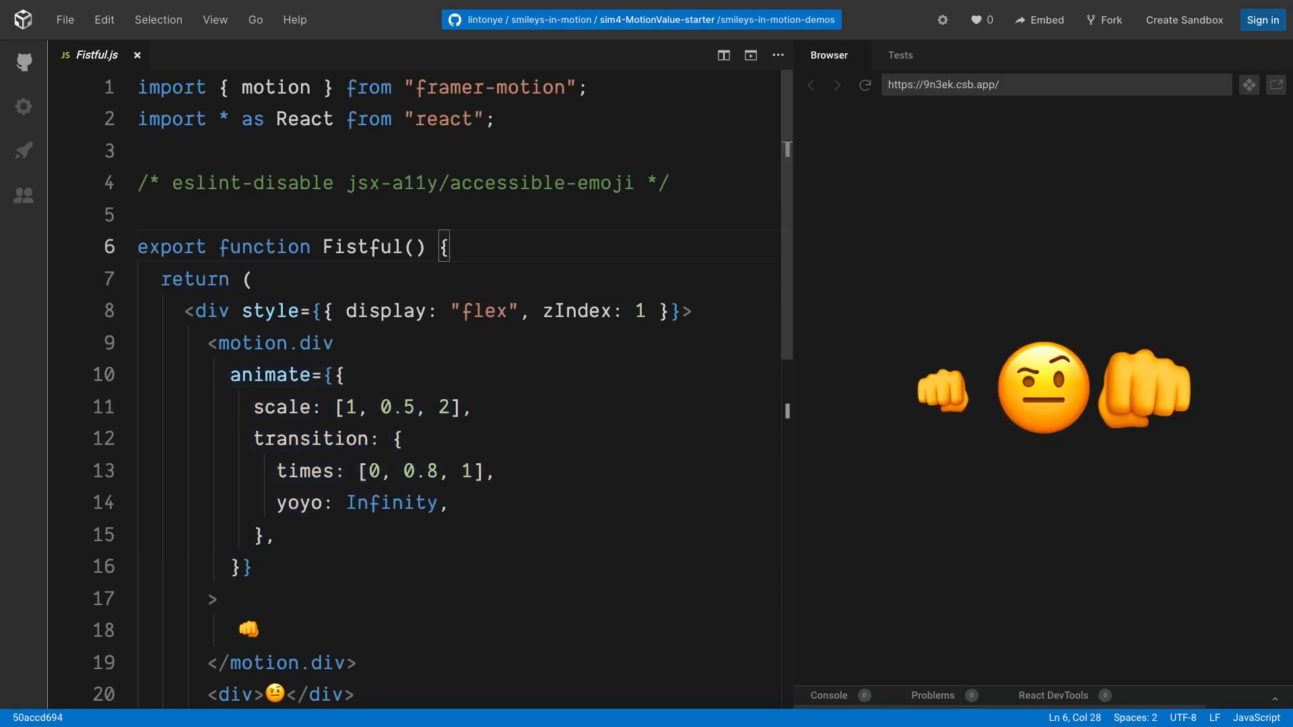
# Declare const scaleLeft = useMotionValue(1), auto-importing useMotionValue from framer-motion.
pyautogui.write('const')
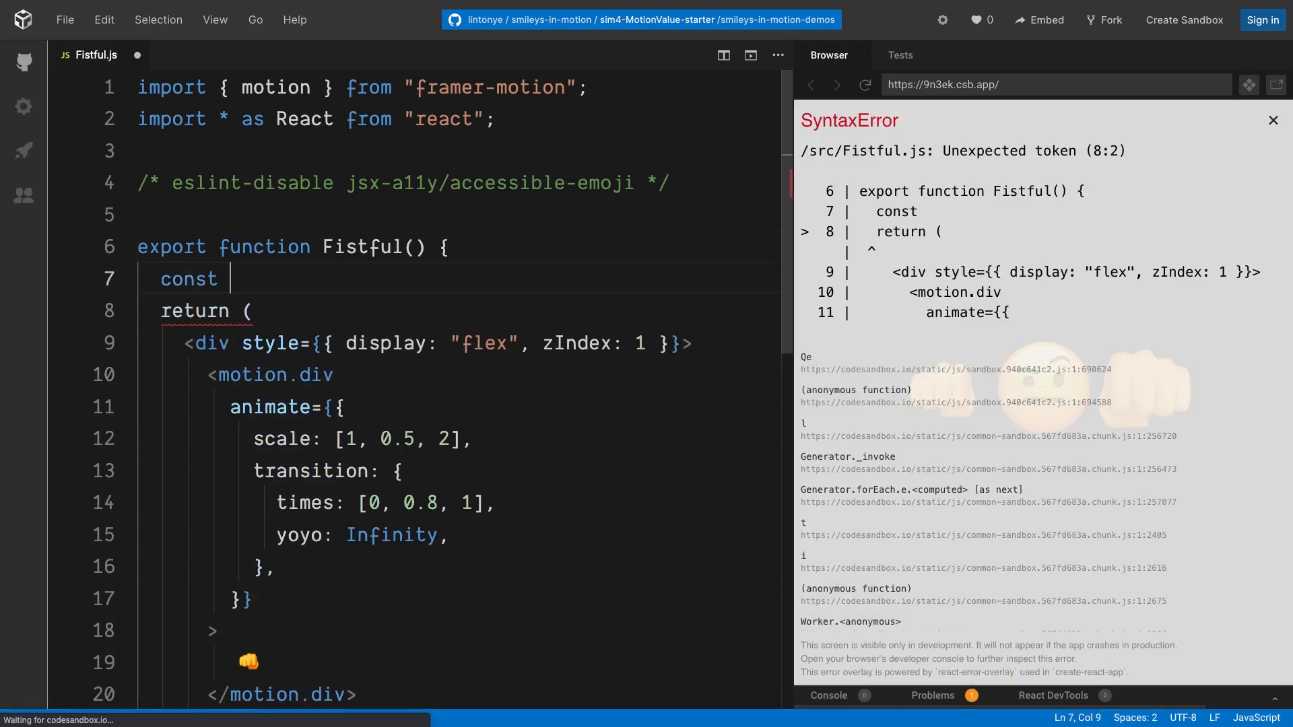
pyautogui.write('scaleLeft =')
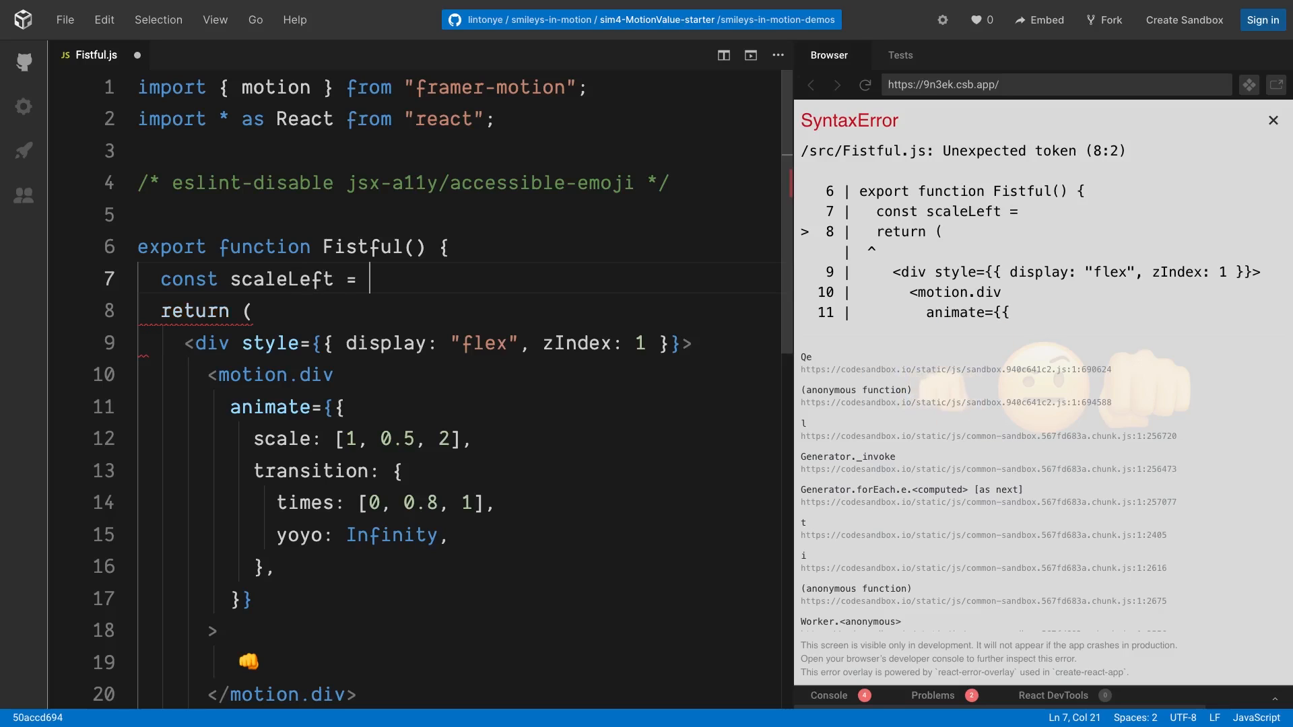
pyautogui.write('useM')
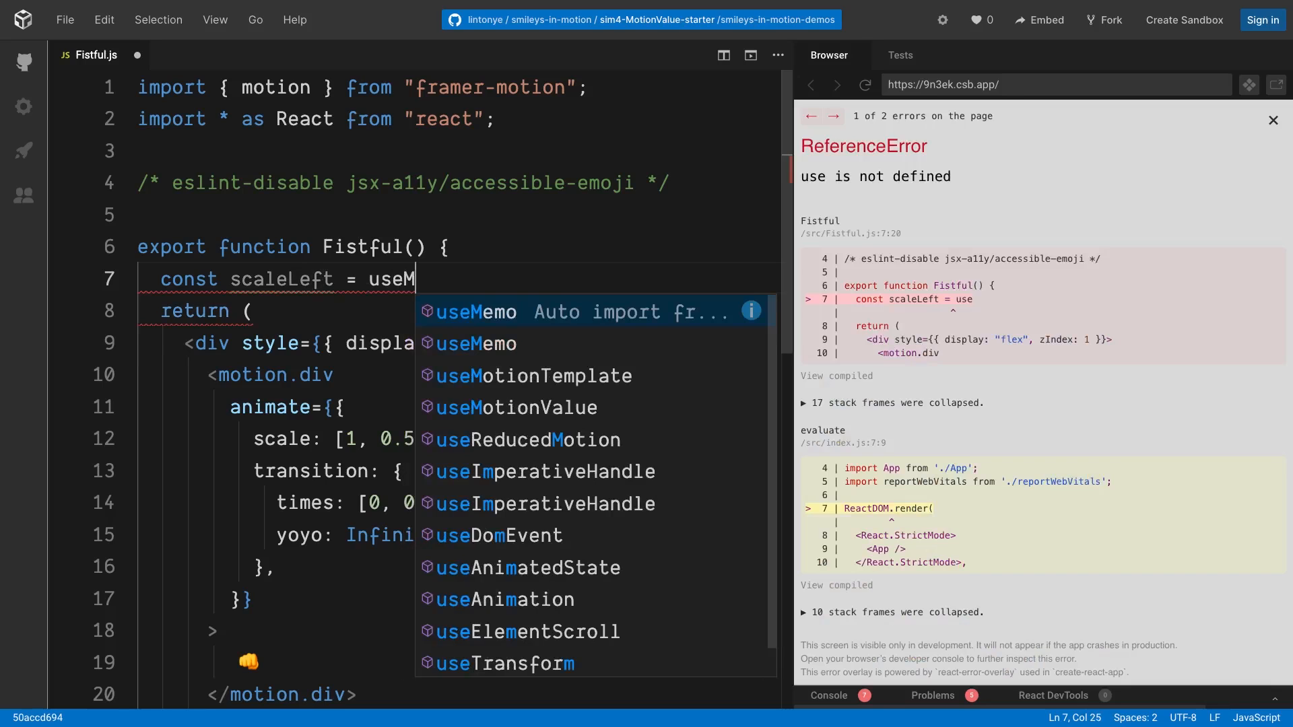
pyautogui.write('p')
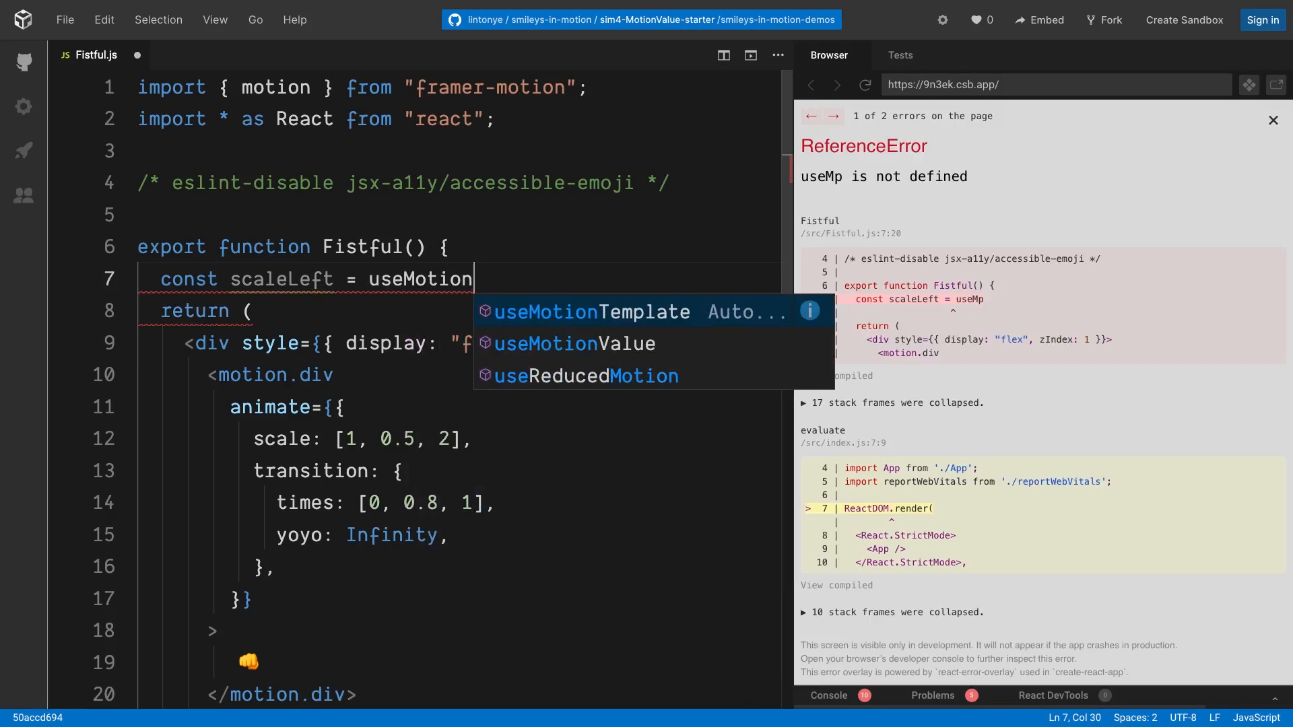
pyautogui.click(573, 343)
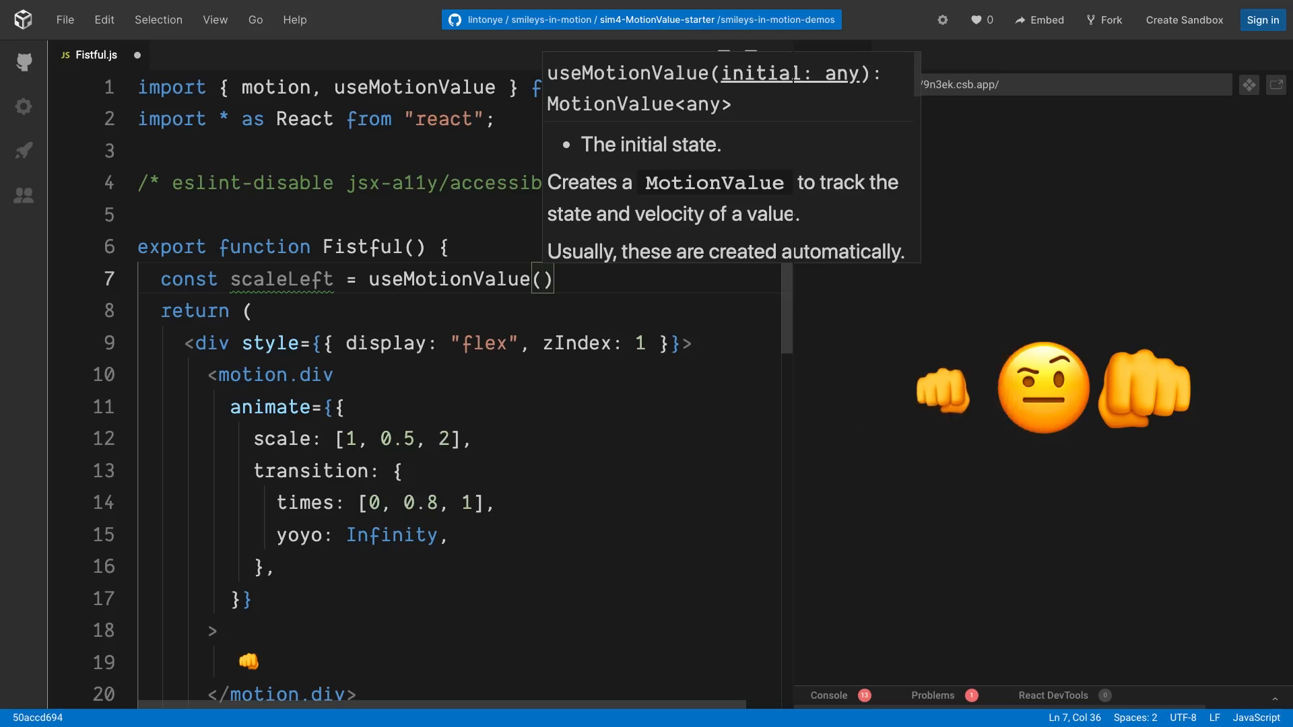
pyautogui.write('1')
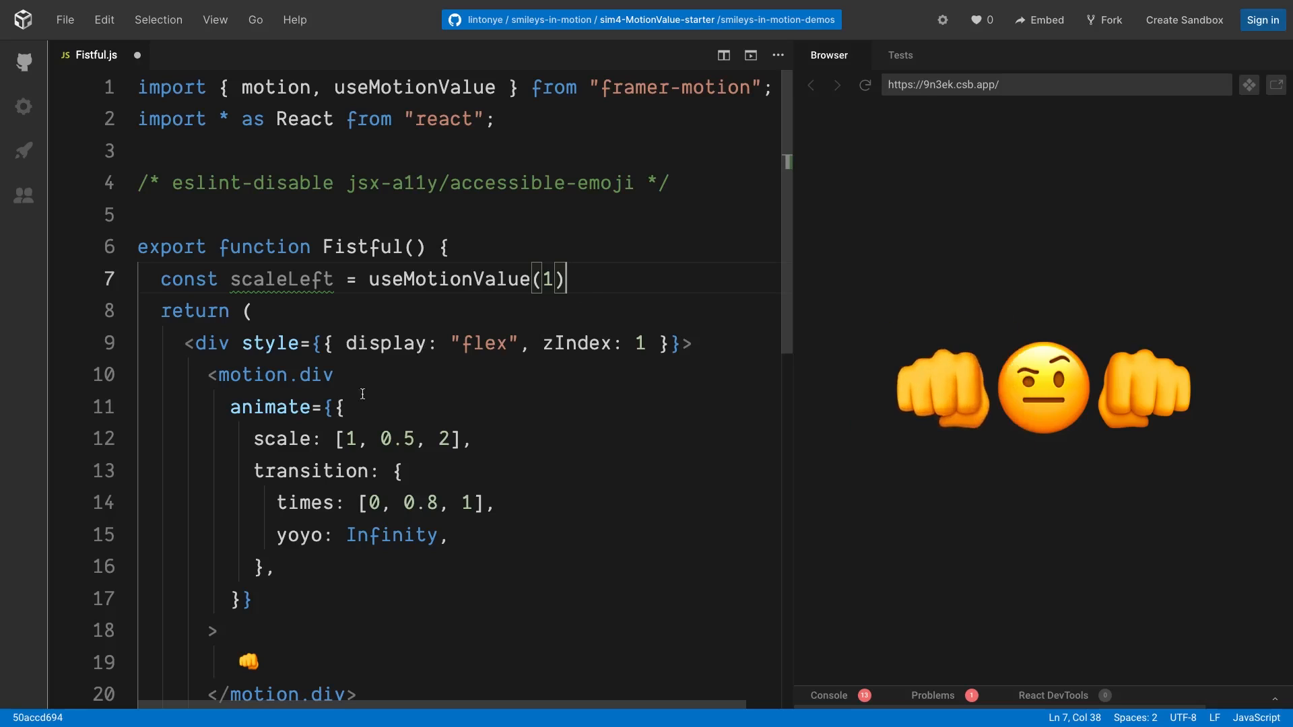
# Add style={{scale: scaleLeft}} to the left fist's motion.div above its animate prop.
pyautogui.press('Enter')
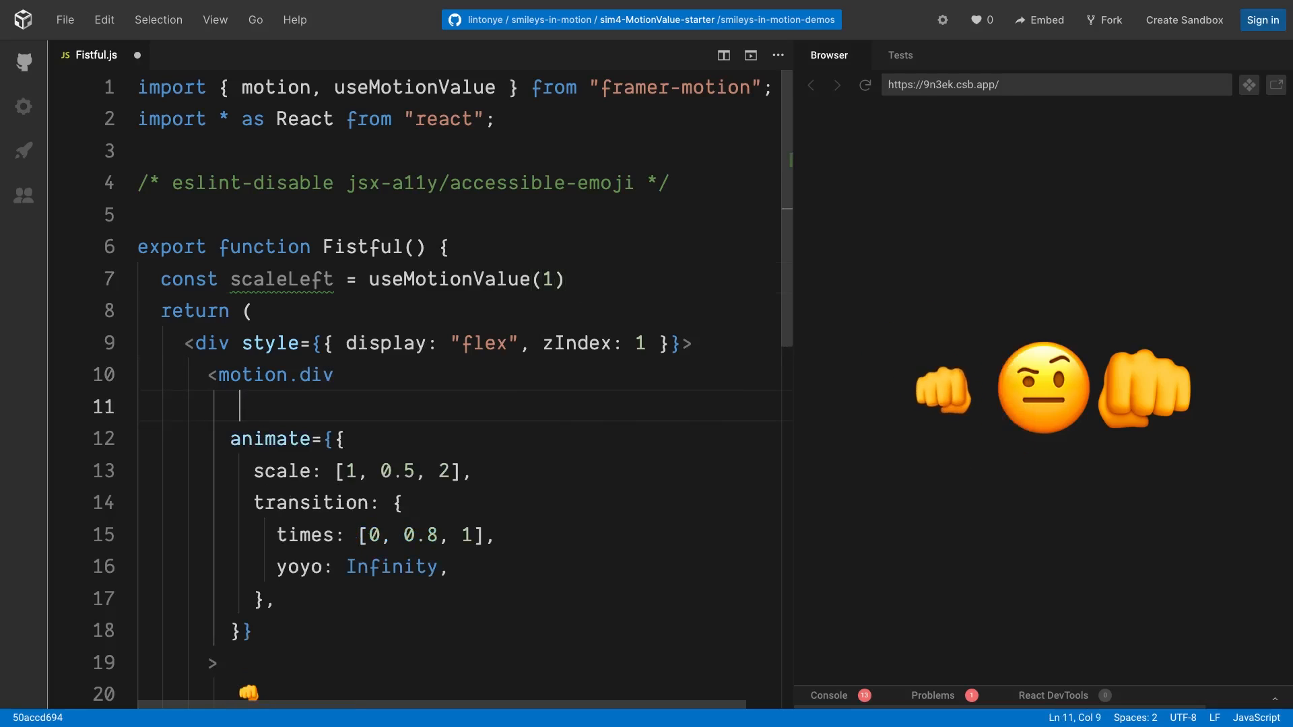
pyautogui.write('style={{scale:scaleLeft')
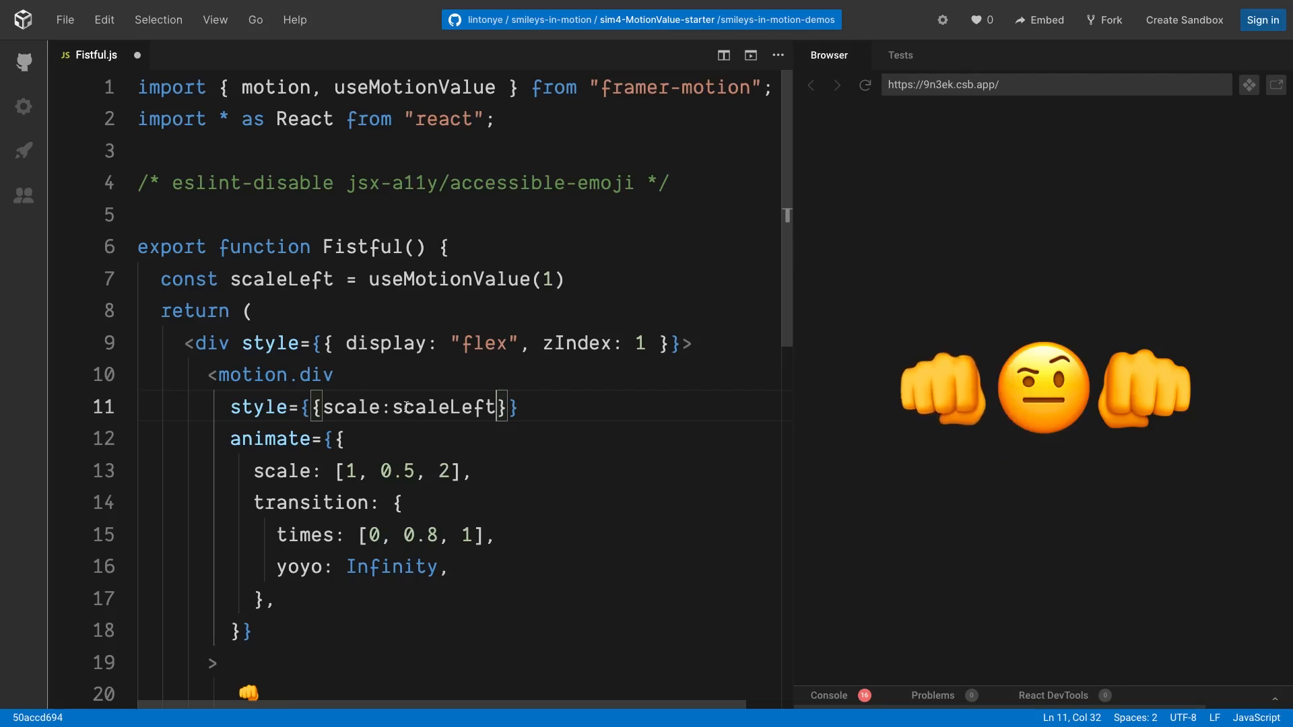
pyautogui.doubleClick(356, 407)
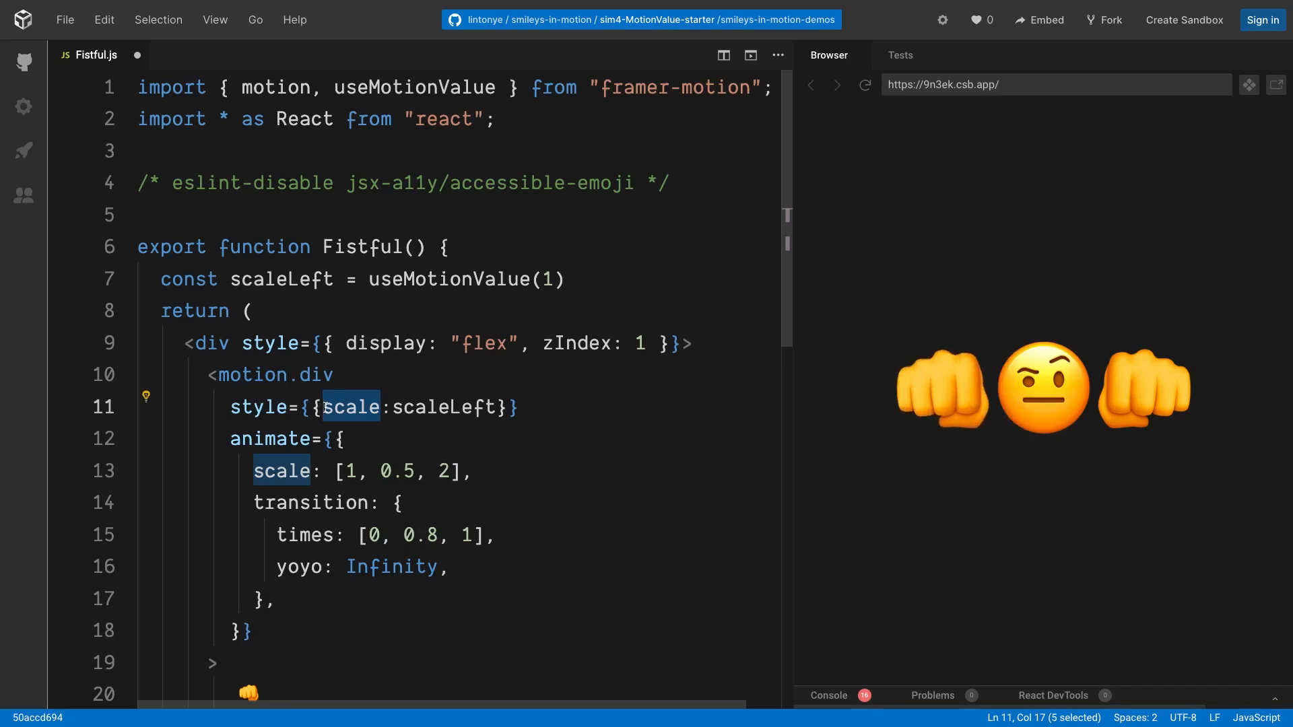
pyautogui.click(449, 406)
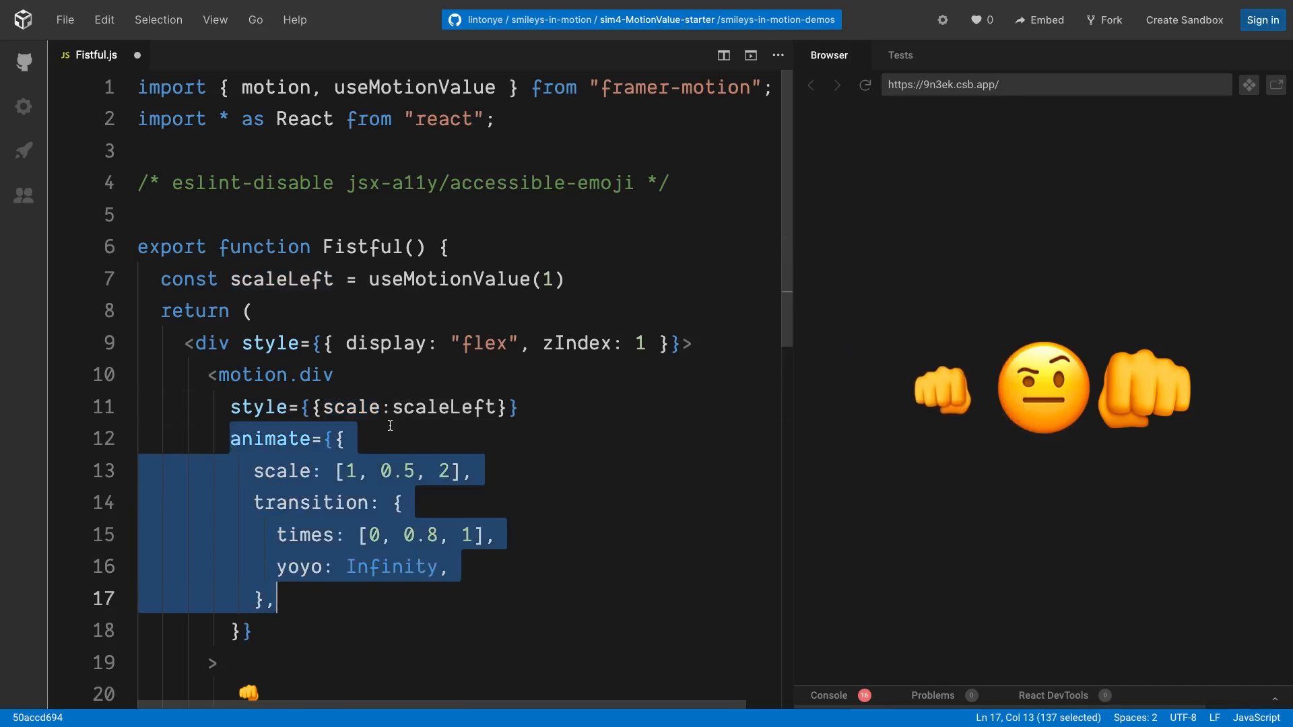
# Replace the right fist's transform string with style scaleX: -1, scale: scaleLeft.
pyautogui.scroll(-3)
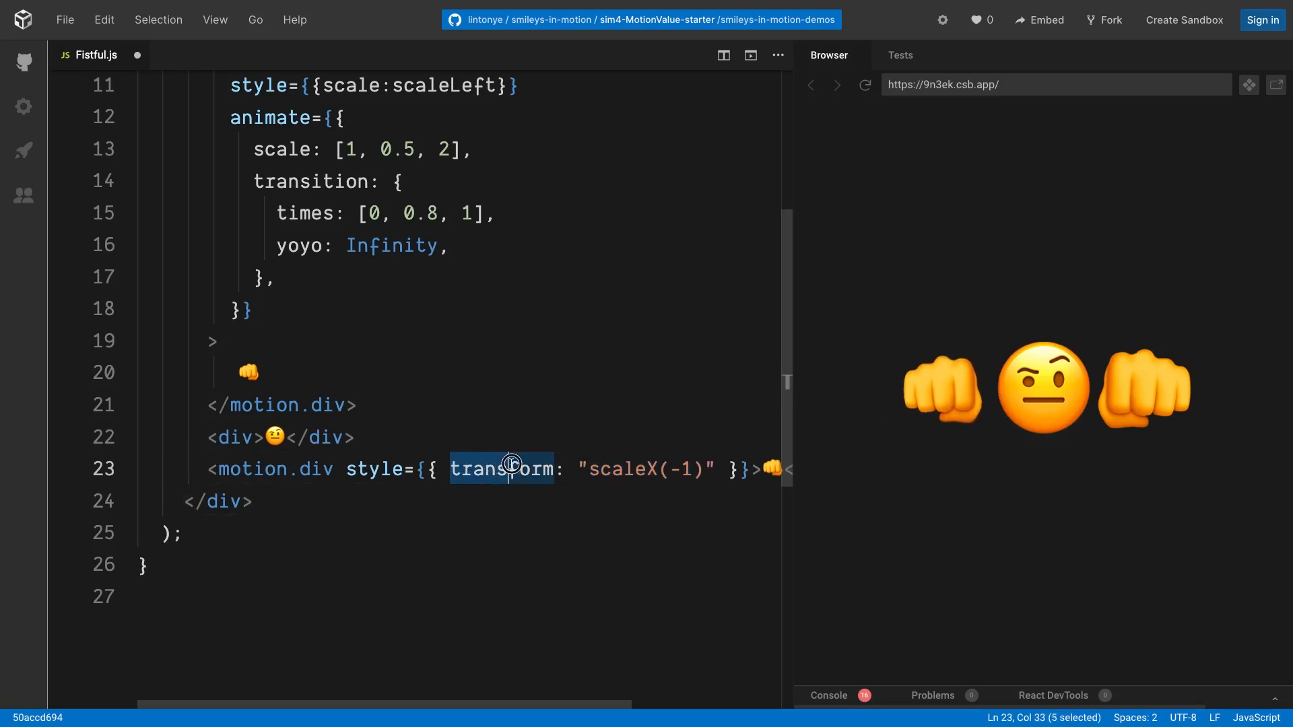
pyautogui.write('sc')
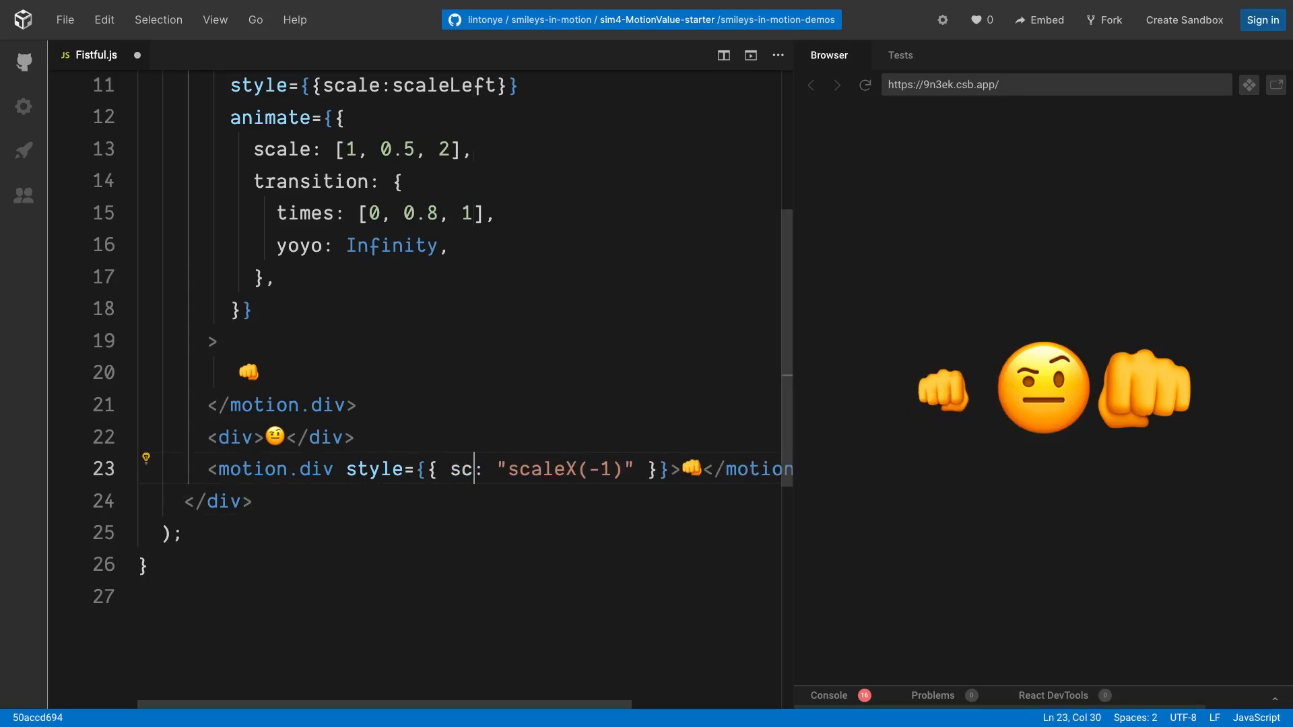
pyautogui.write('aleX')
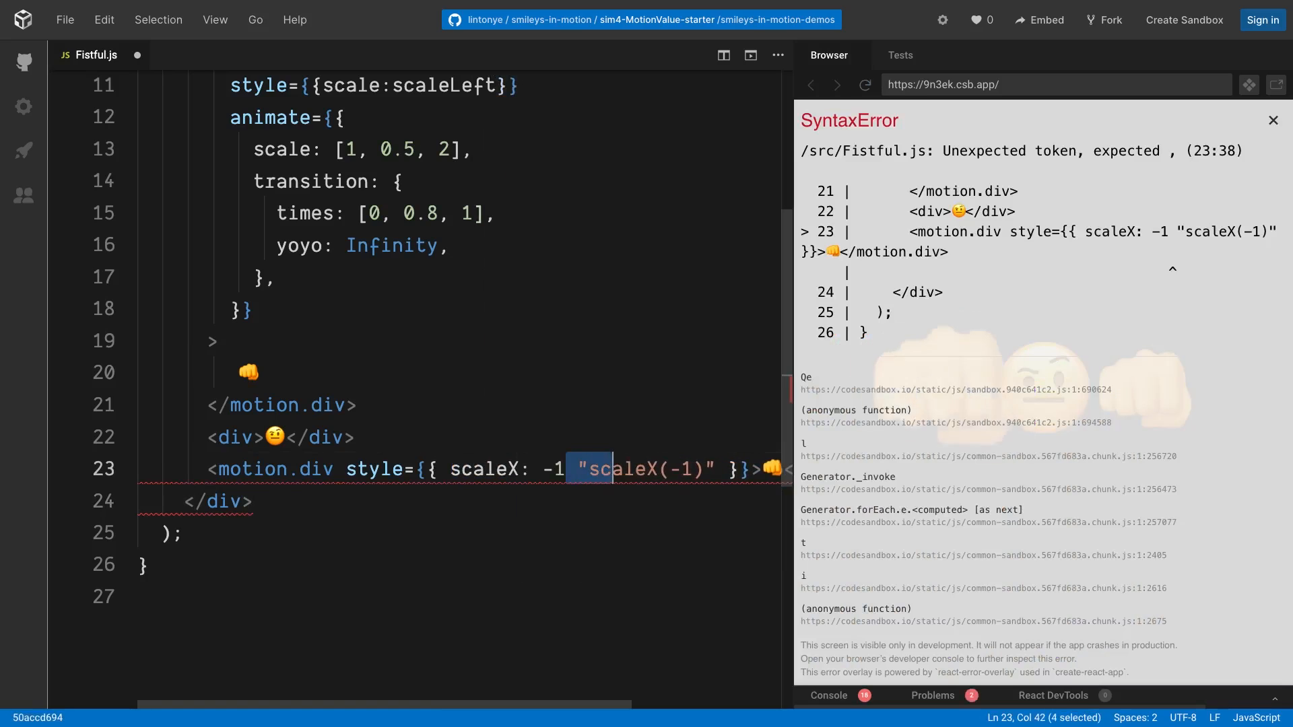
pyautogui.press('Delete')
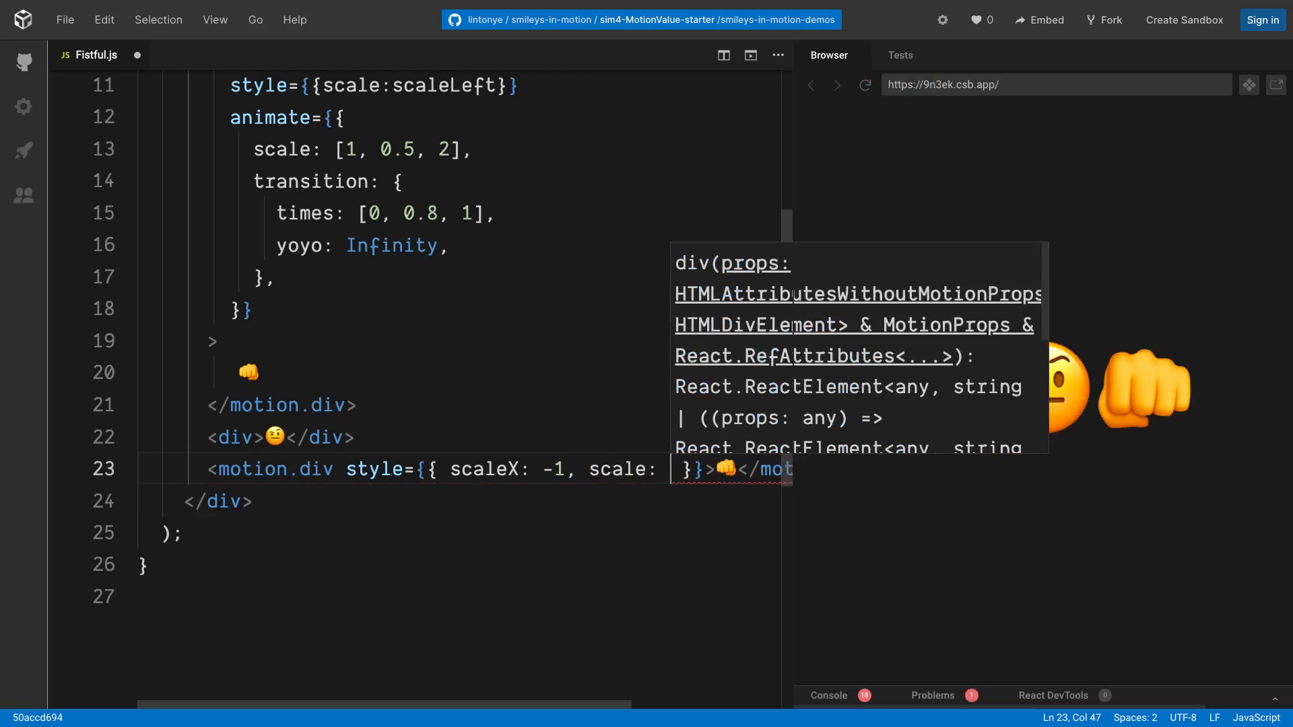
pyautogui.write('scaleLeft')
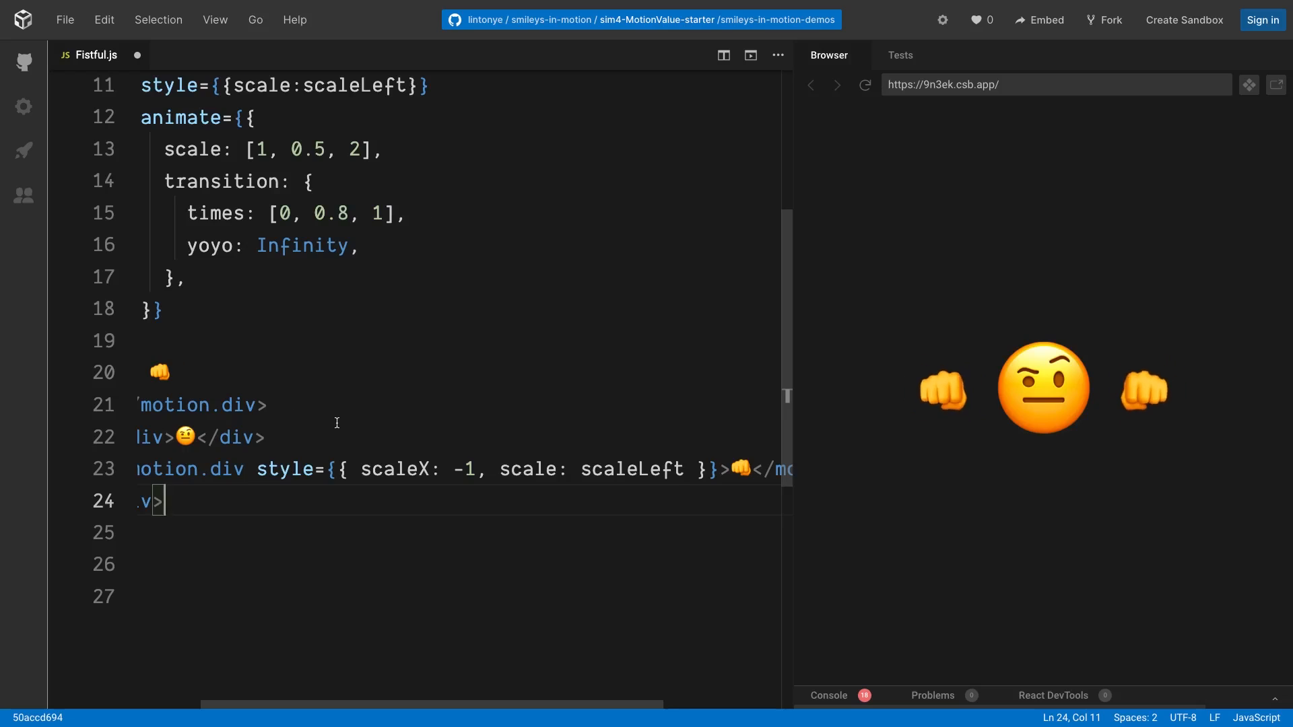
# Declare const scaleRight = useTransform(scaleLeft, s => 1/s), auto-importing useTransform.
pyautogui.scroll(3)
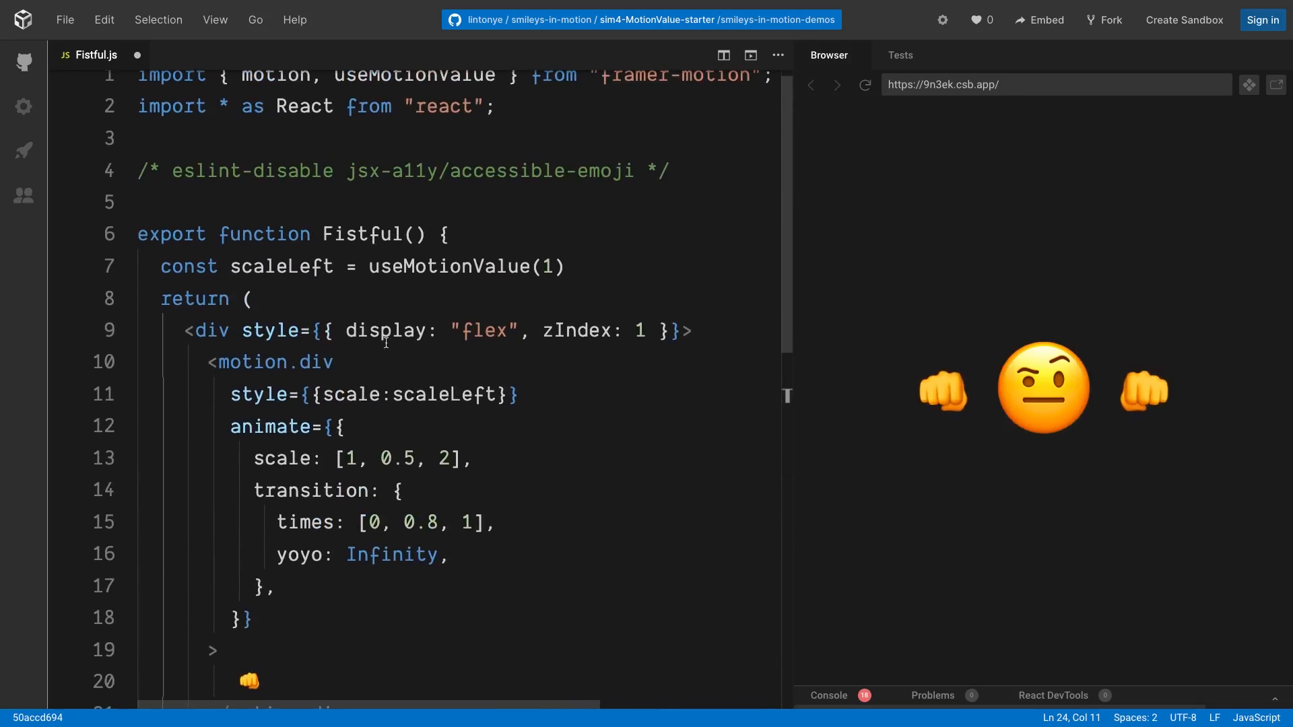
pyautogui.click(566, 265)
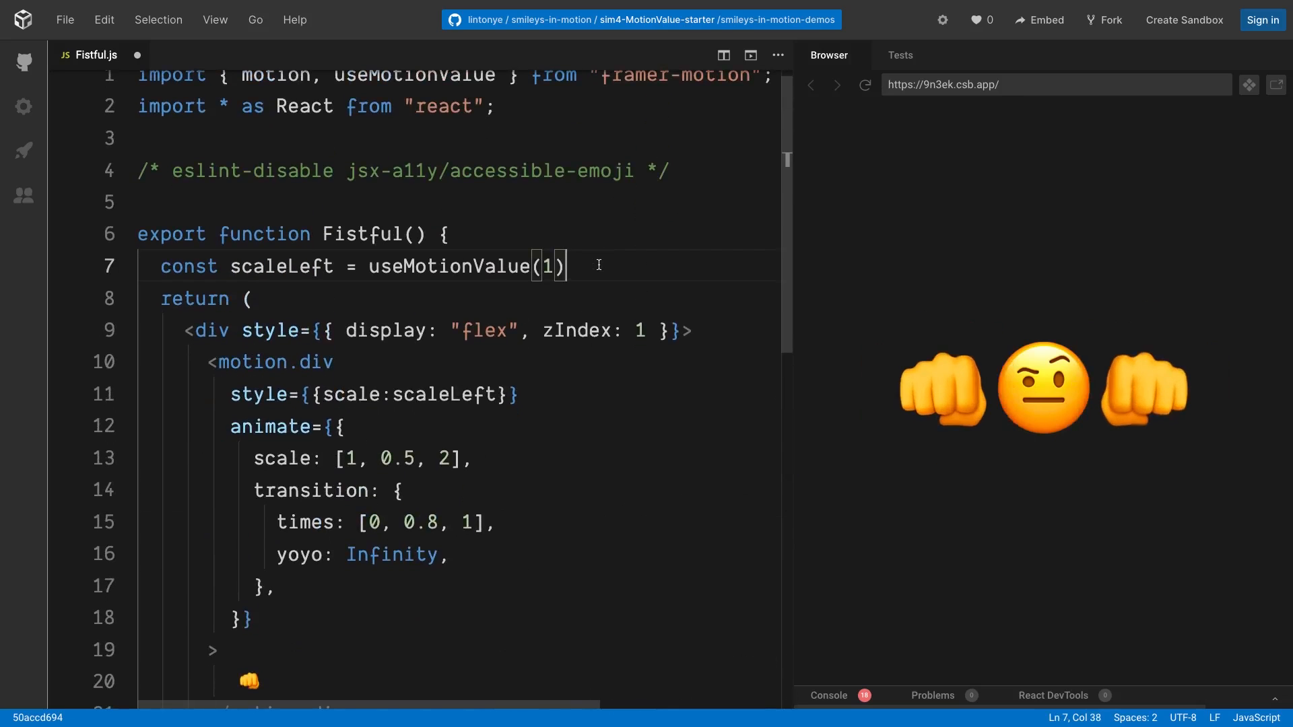
pyautogui.write('const')
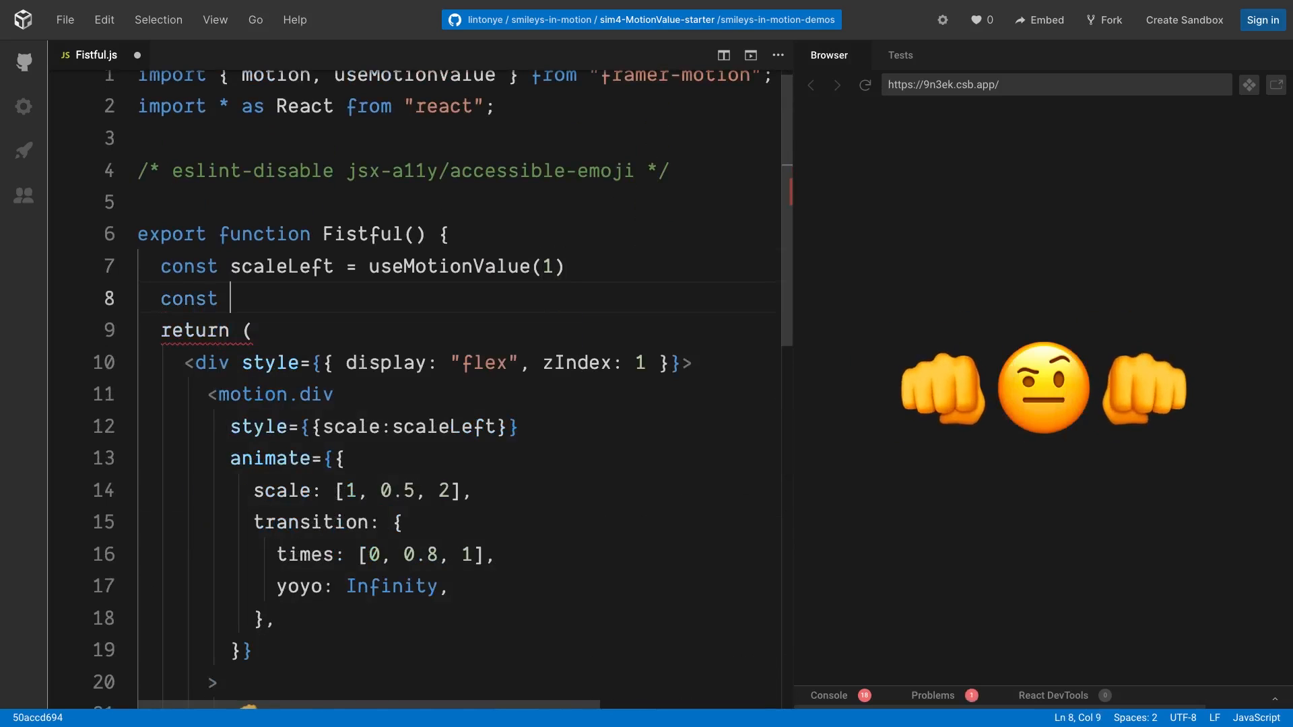
pyautogui.write('scaleR')
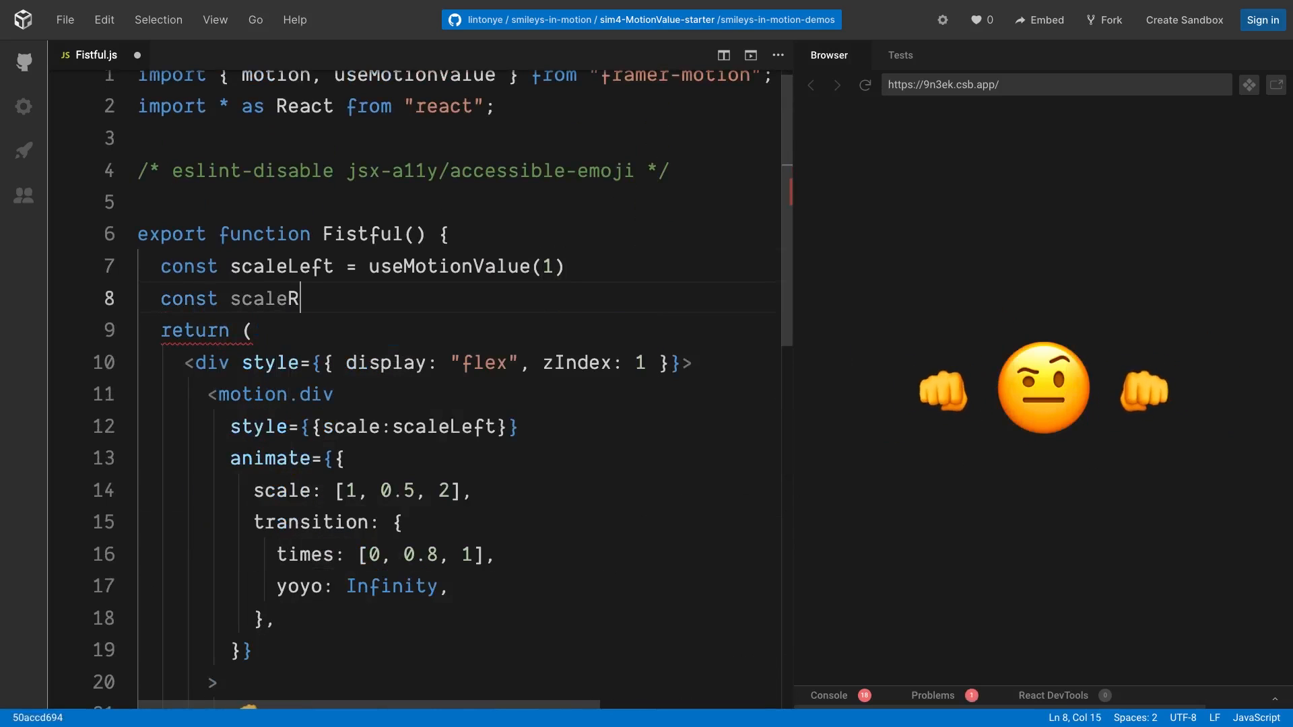
pyautogui.write('ight =')
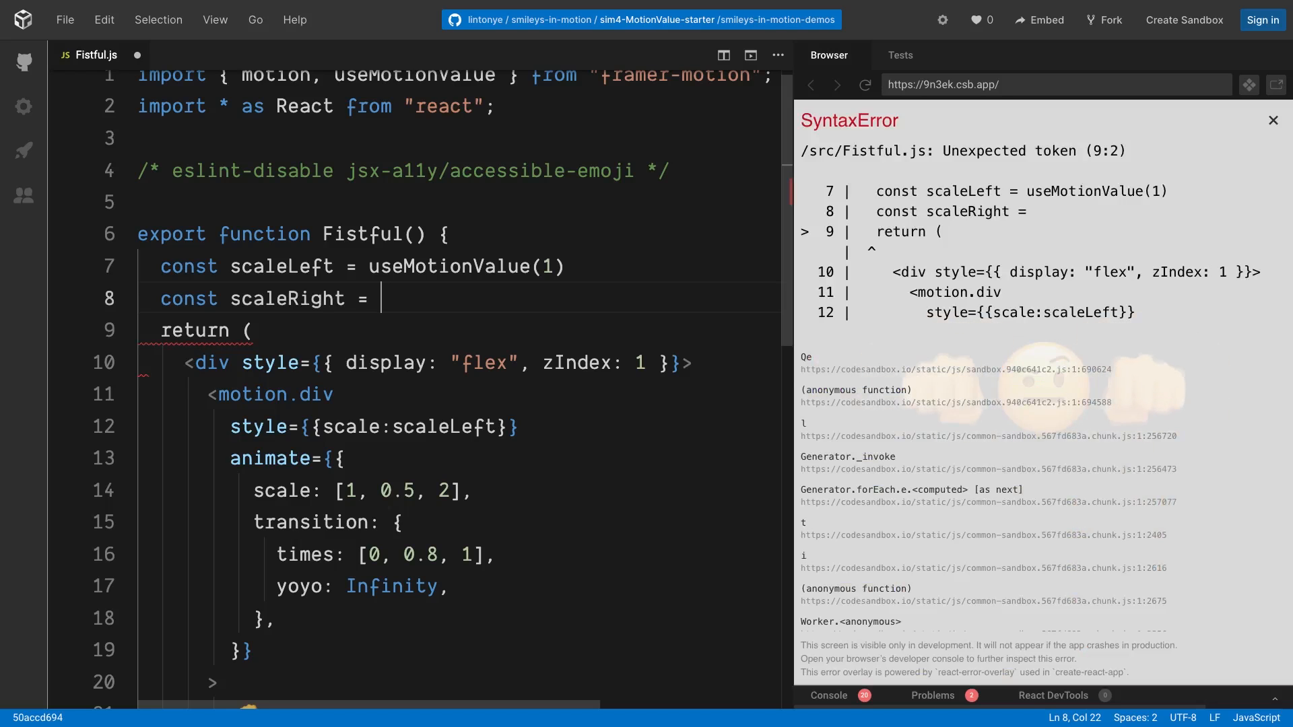
pyautogui.write('useTr')
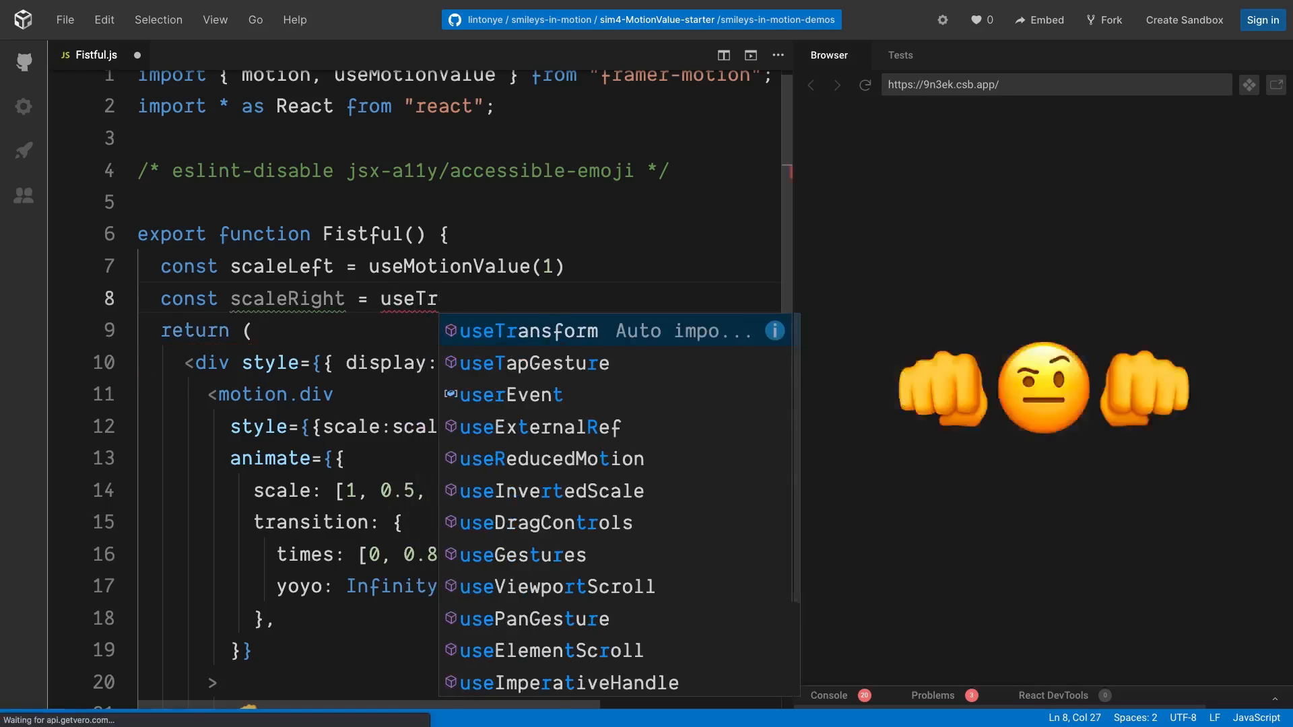
pyautogui.click(536, 330)
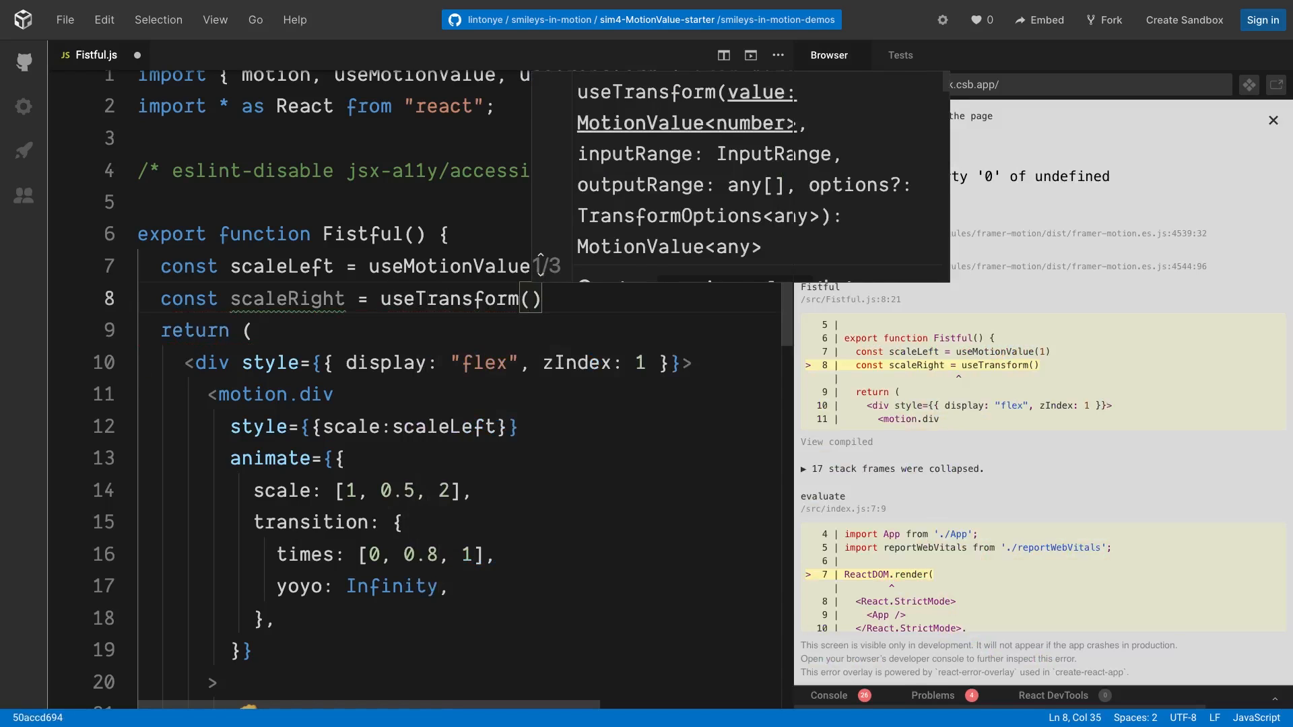
pyautogui.write('scaleLeft')
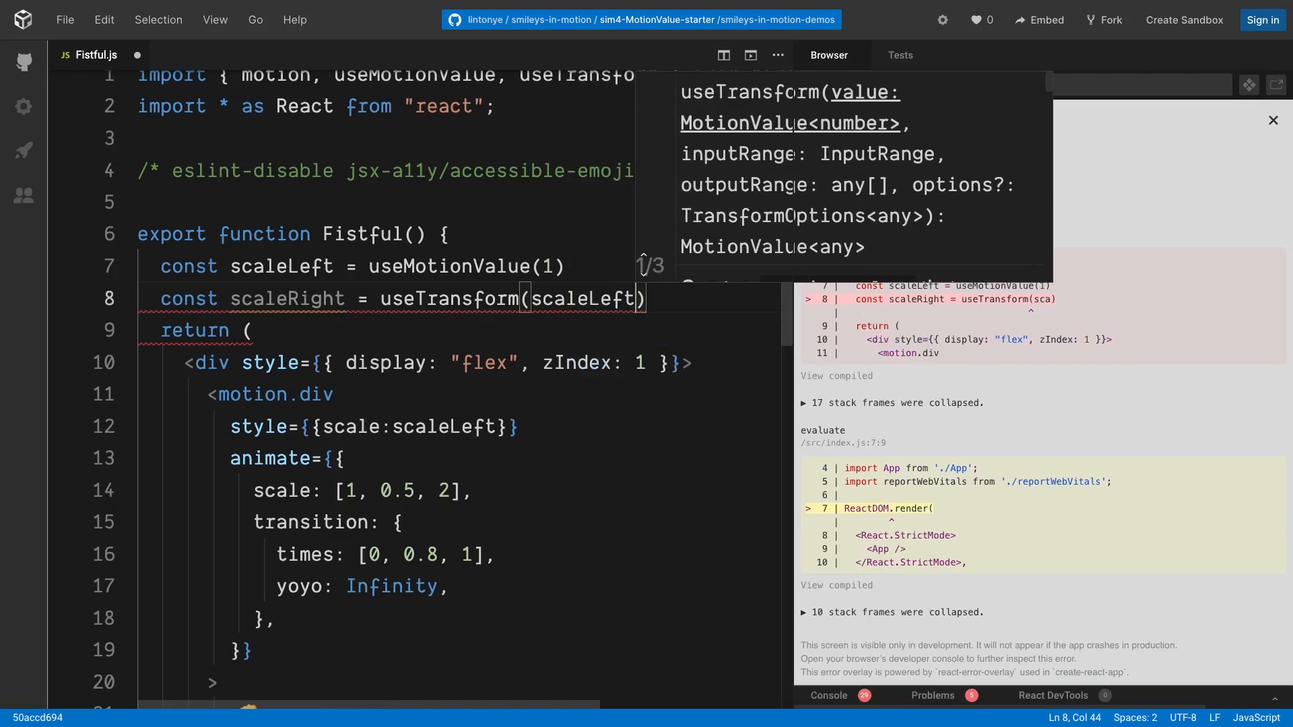
pyautogui.write(',')
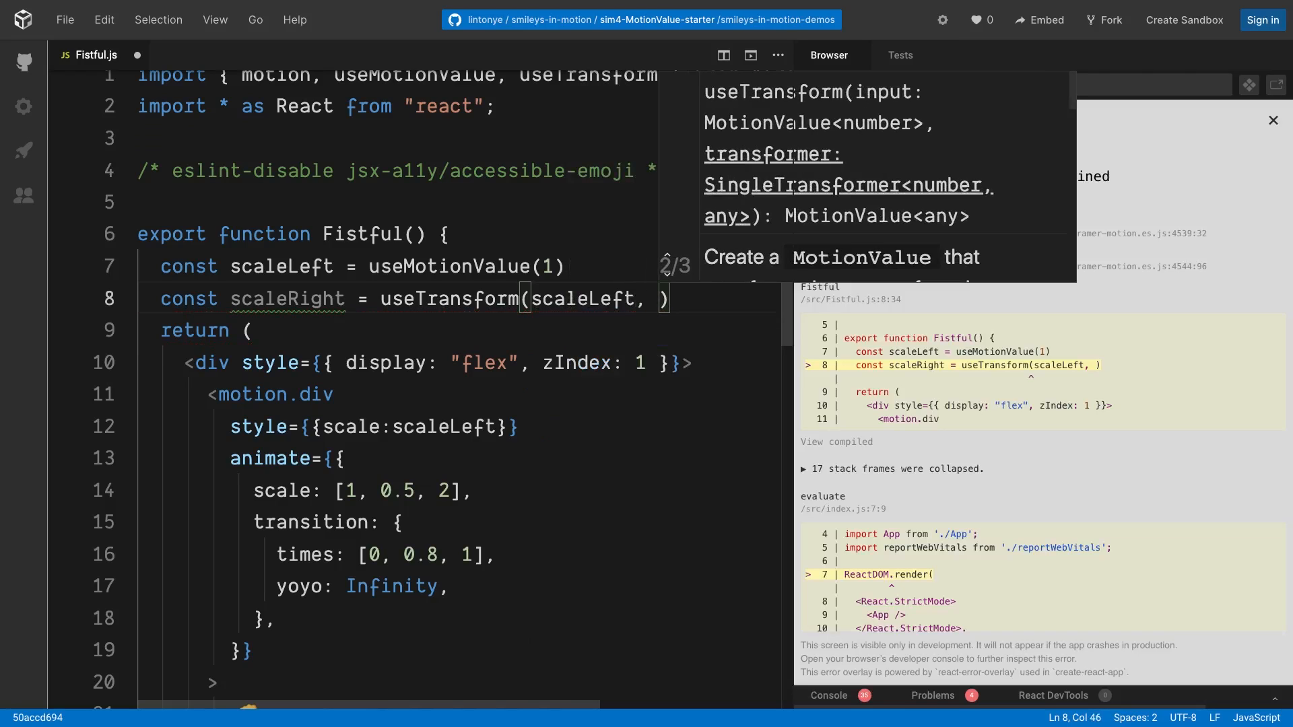
pyautogui.write('s')
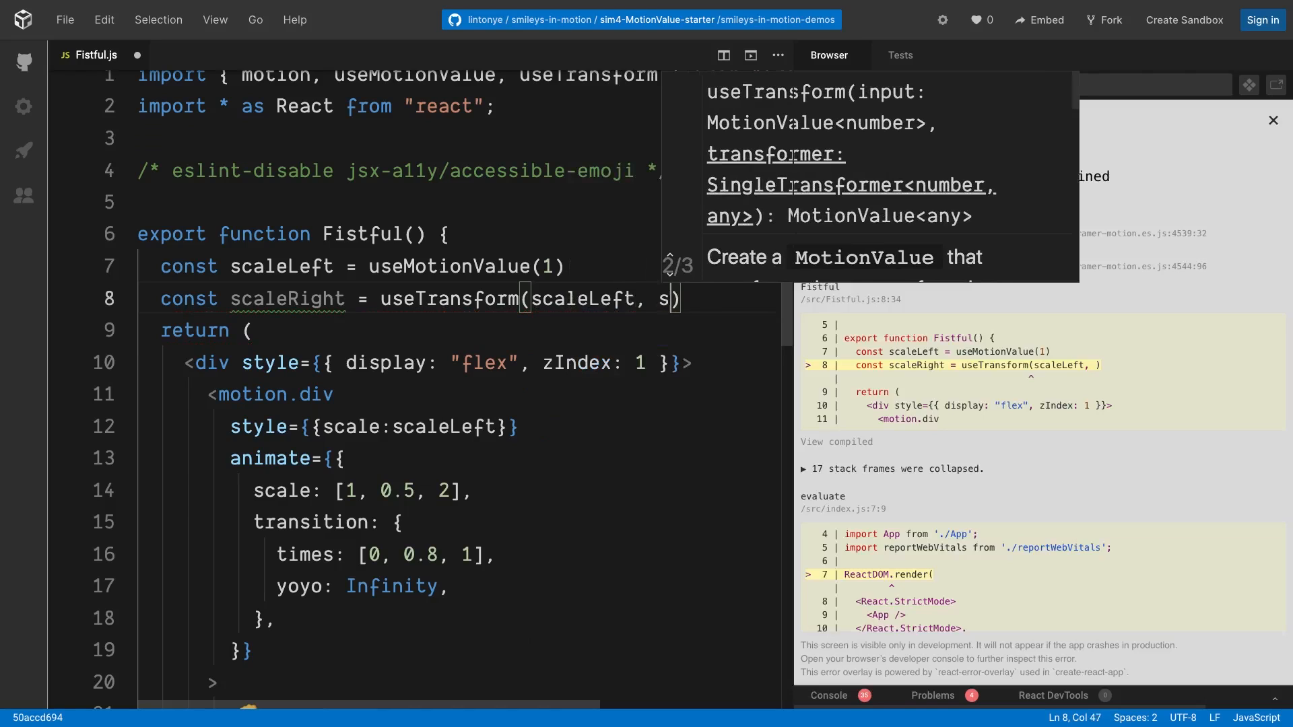
pyautogui.write('=> 1')
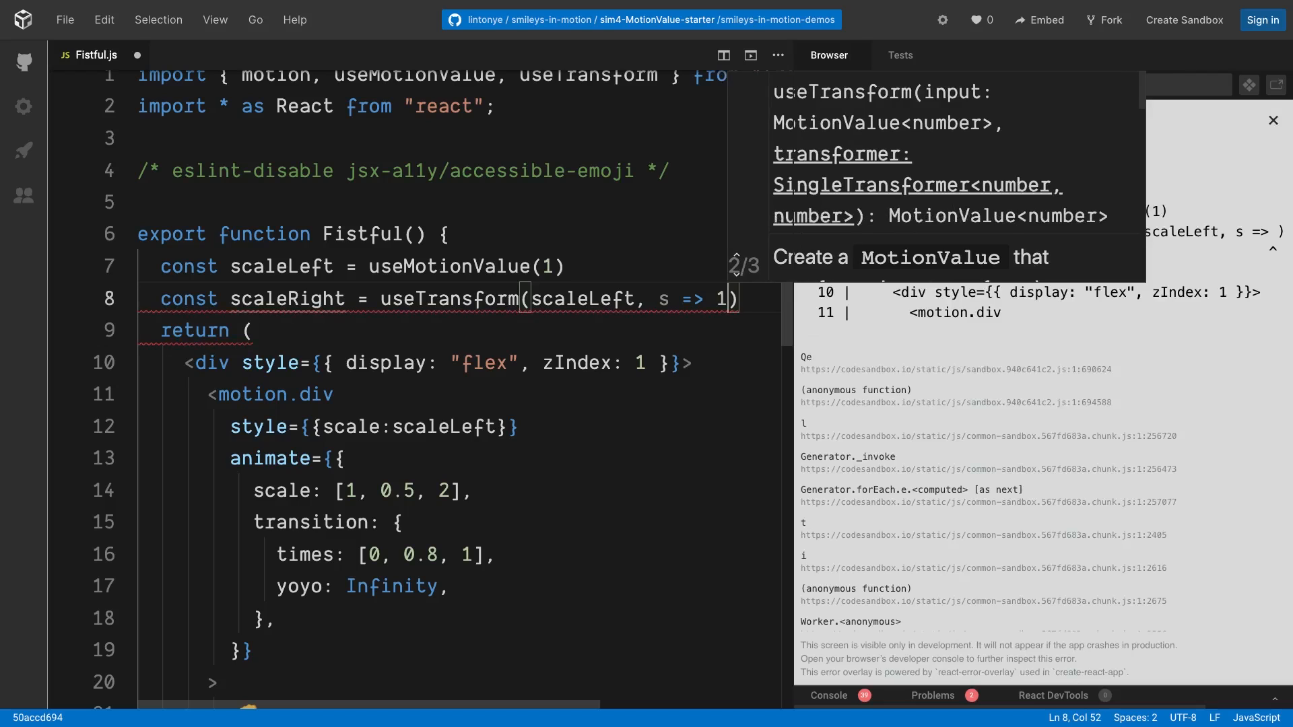
pyautogui.write('/s')
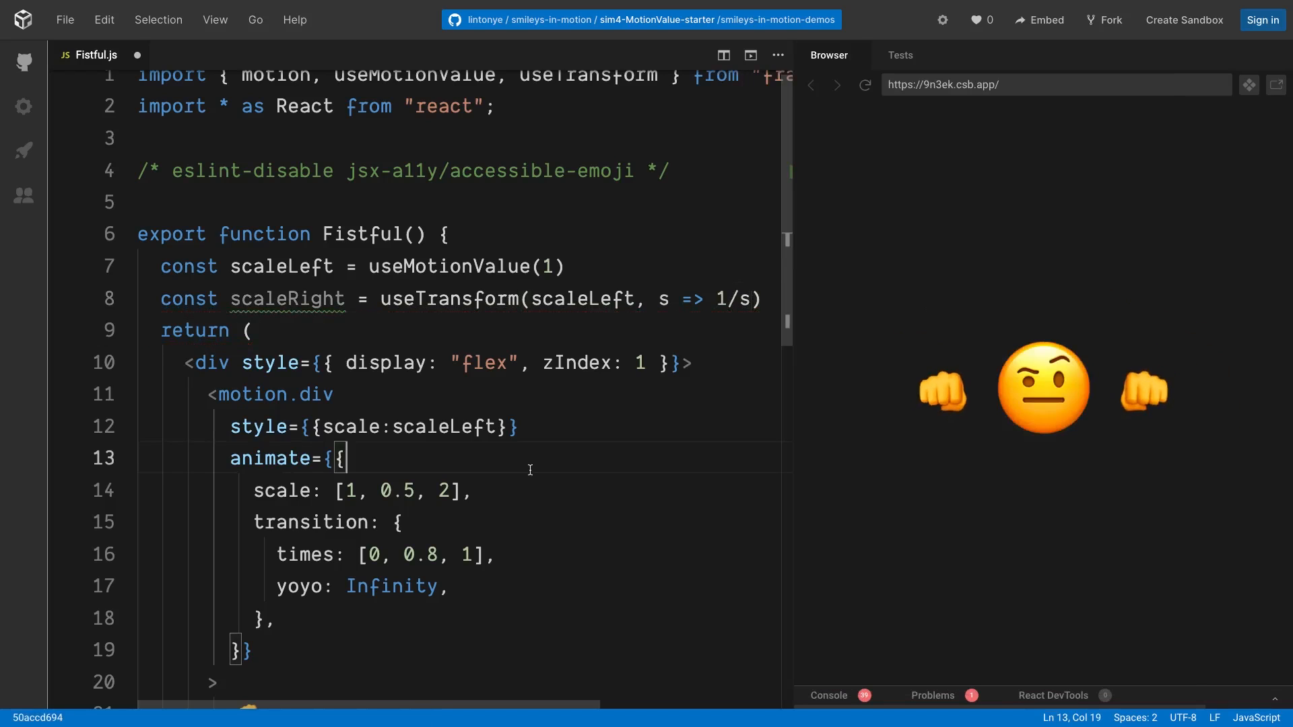
# Change the right fist's scale from scaleLeft to scaleRight.
pyautogui.scroll(-3)
pyautogui.write('<motion.div style={{ scaleX: -1, scale: scaleLe }}>')
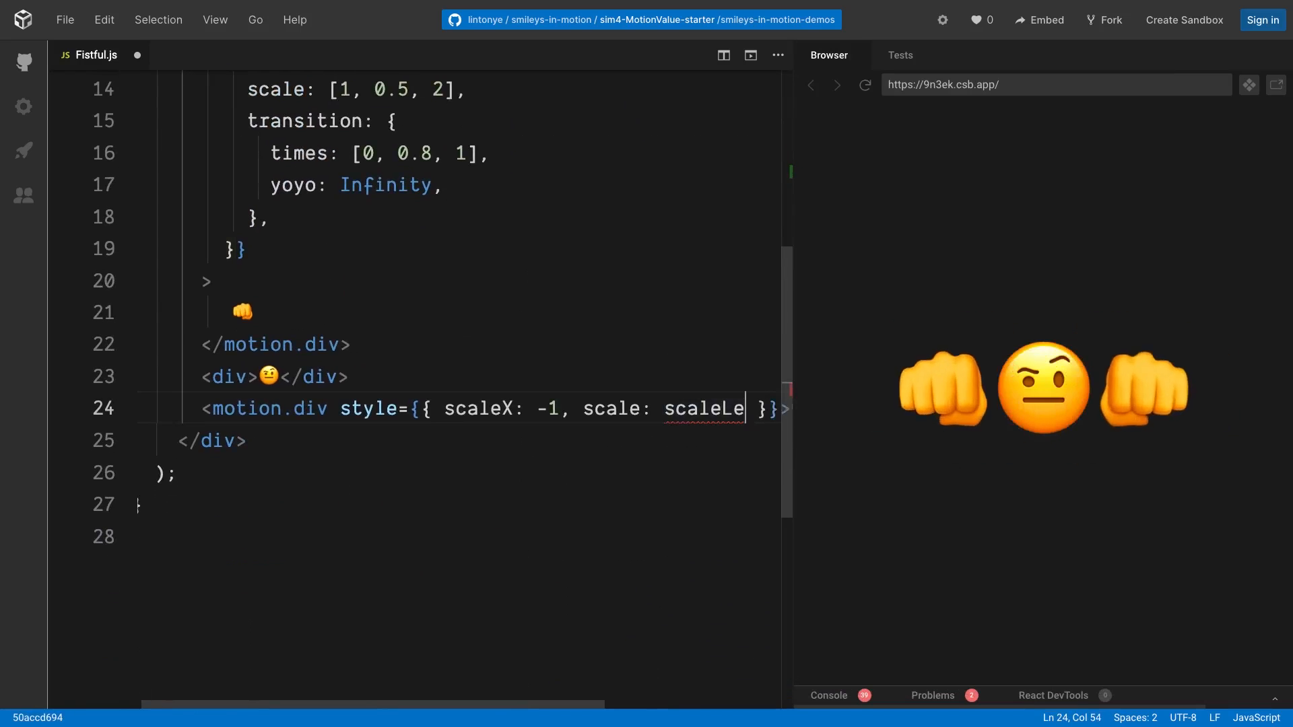
pyautogui.write('Right')
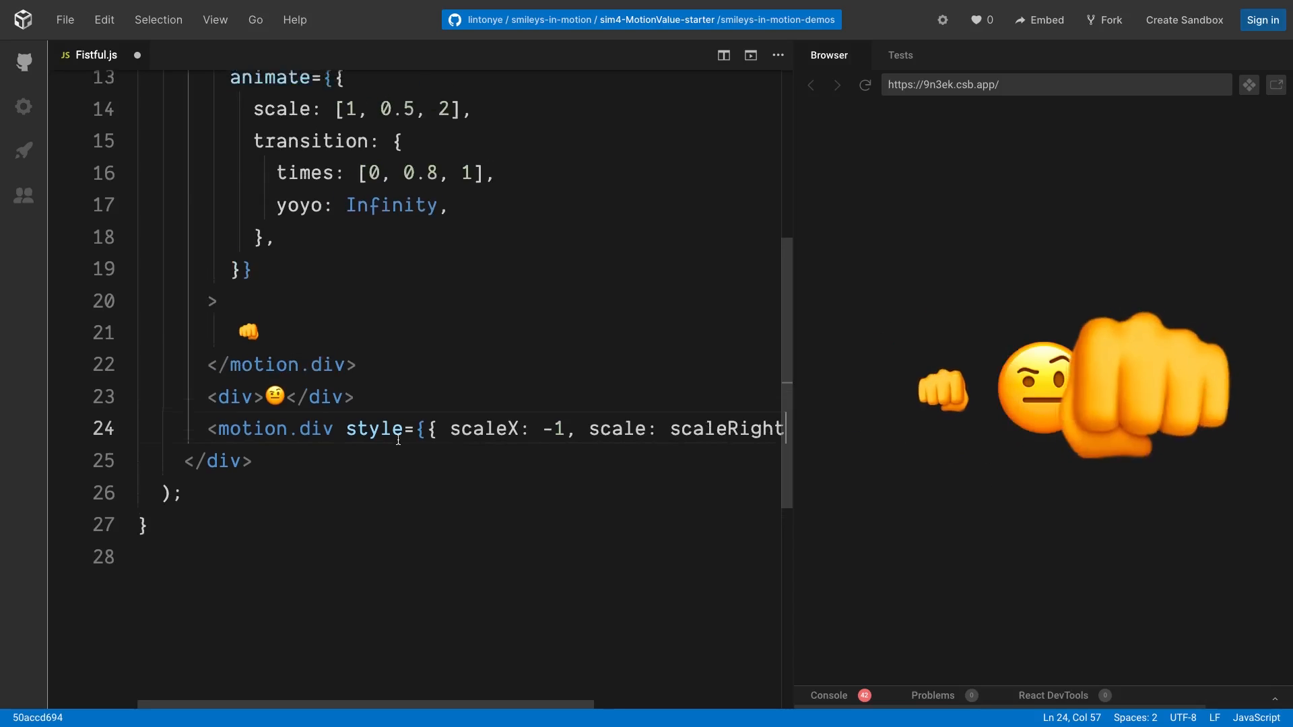
# Add const headRotate = useTransform(scaleLeft, [0.5, 2], [-10, 10]) below scaleRight.
pyautogui.scroll(3)
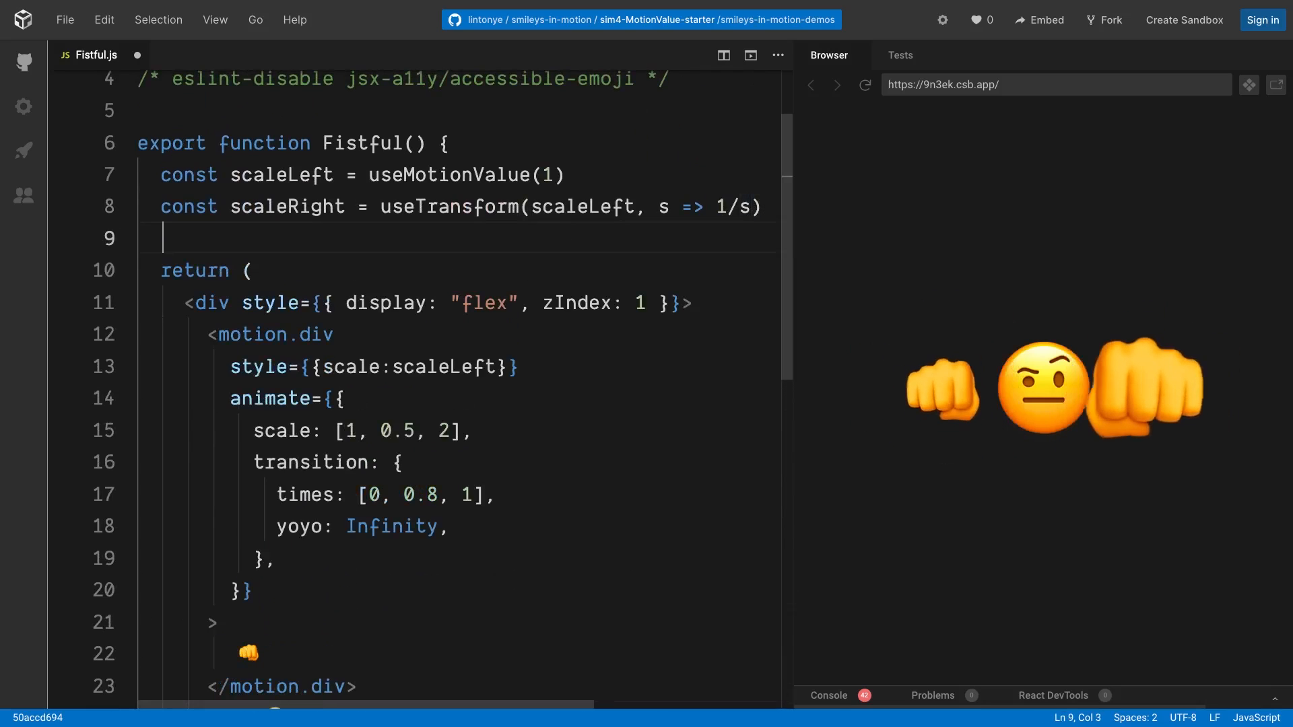
pyautogui.write('const head')
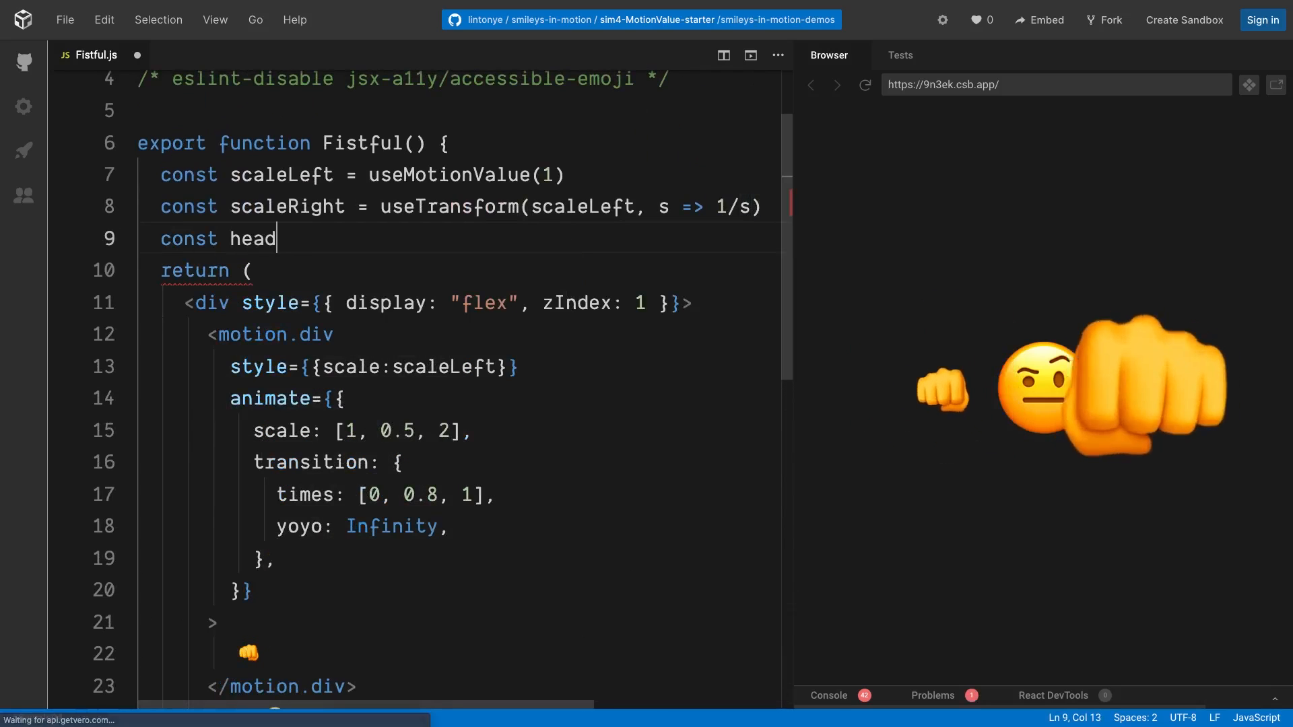
pyautogui.write('Rotate =')
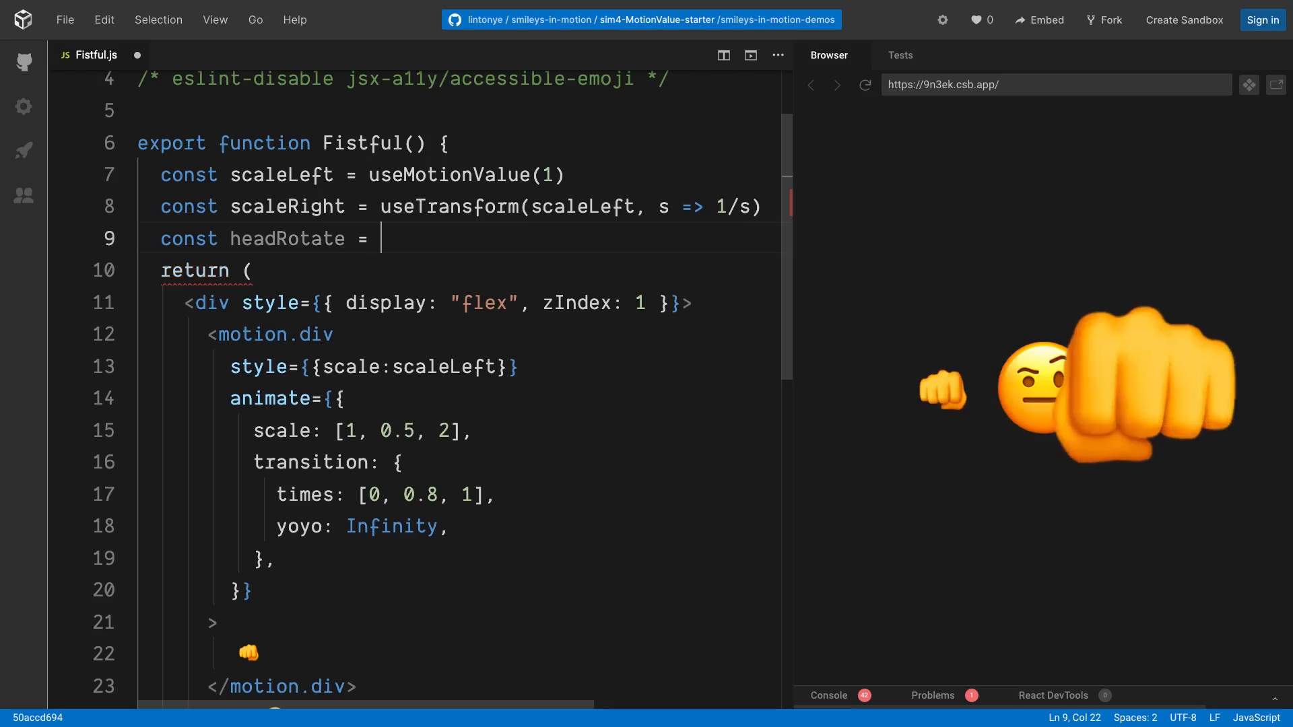
pyautogui.write('useTransform)')
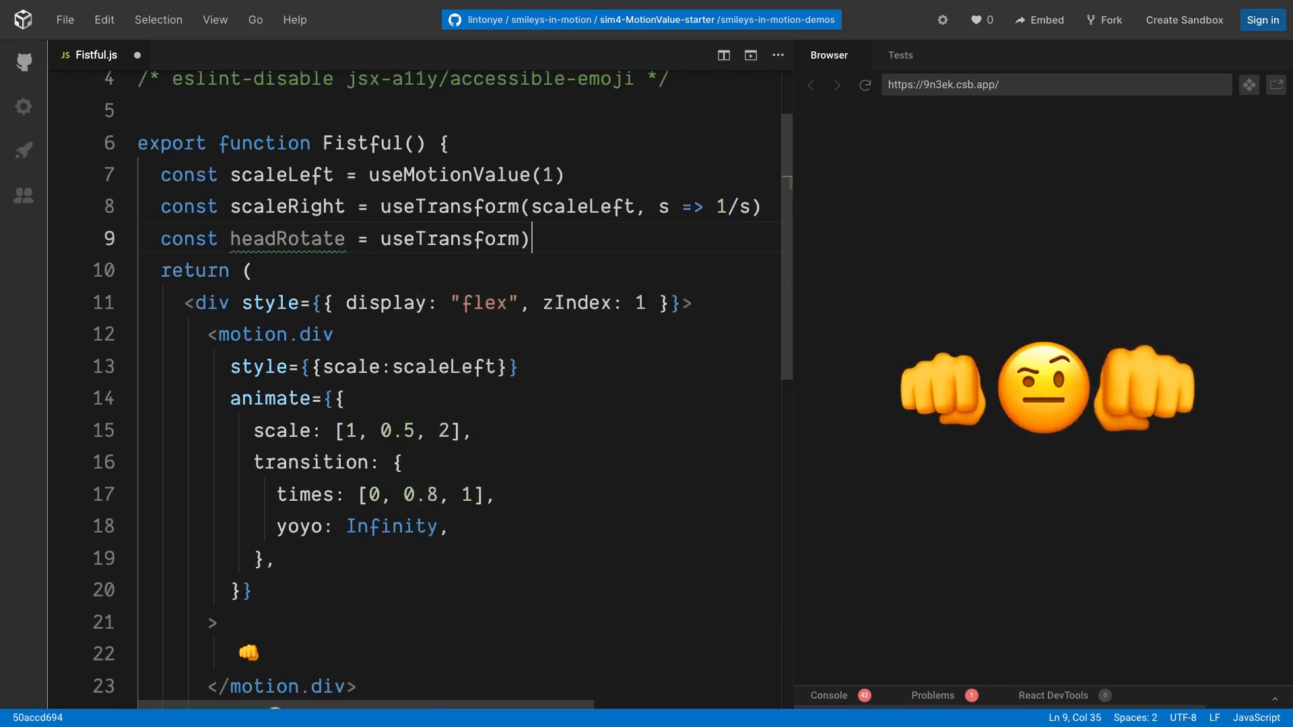
pyautogui.write('scaleLeft,')
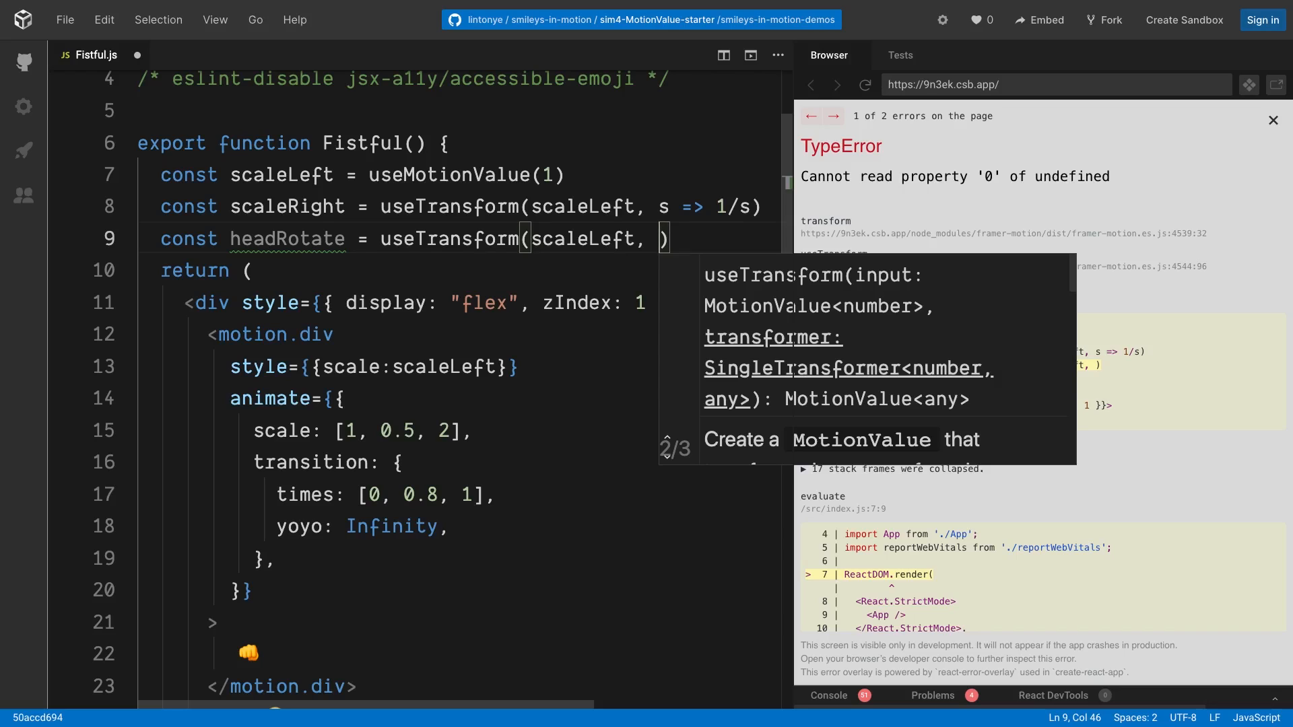
pyautogui.write('[]')
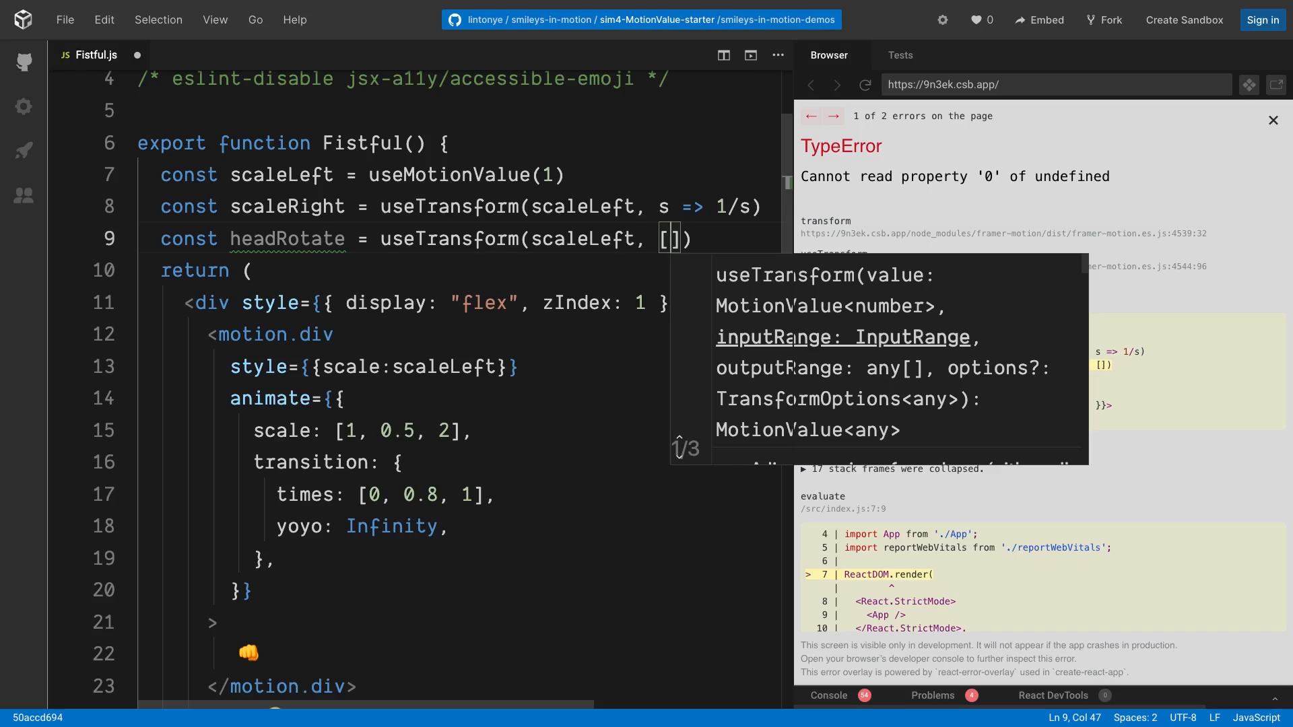
pyautogui.write('0.5,')
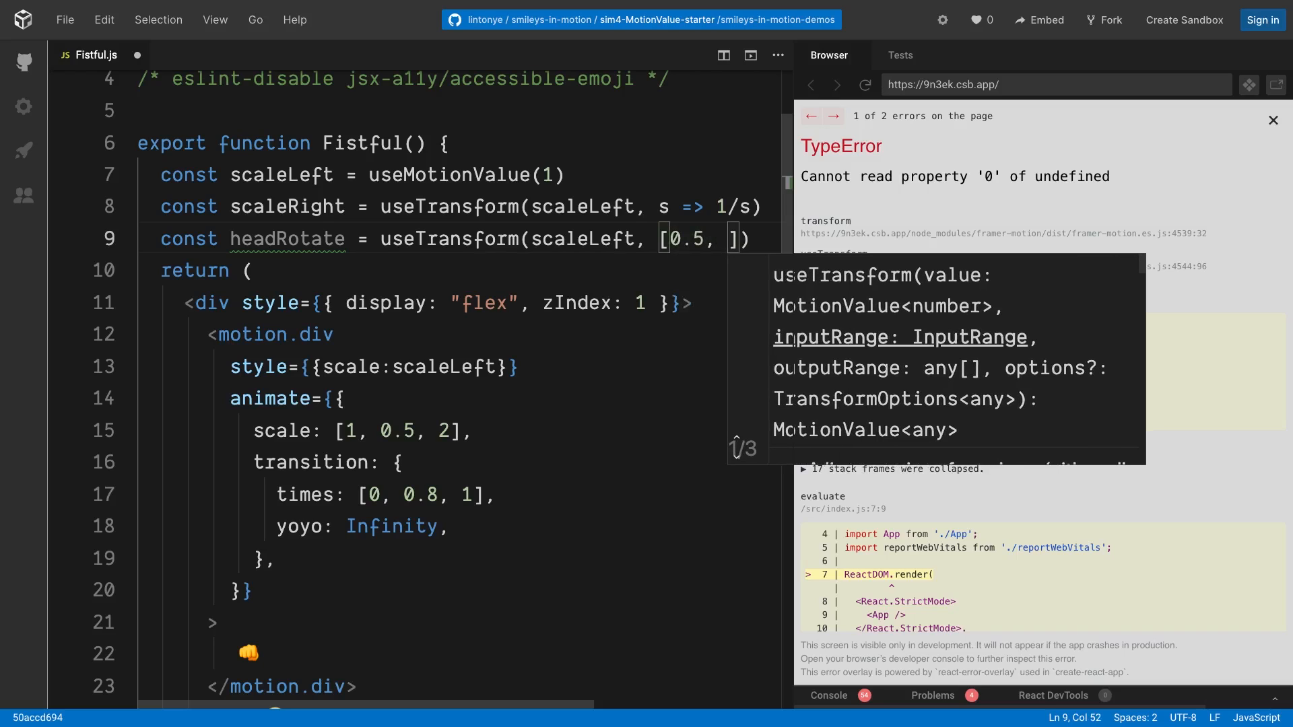
pyautogui.write('2')
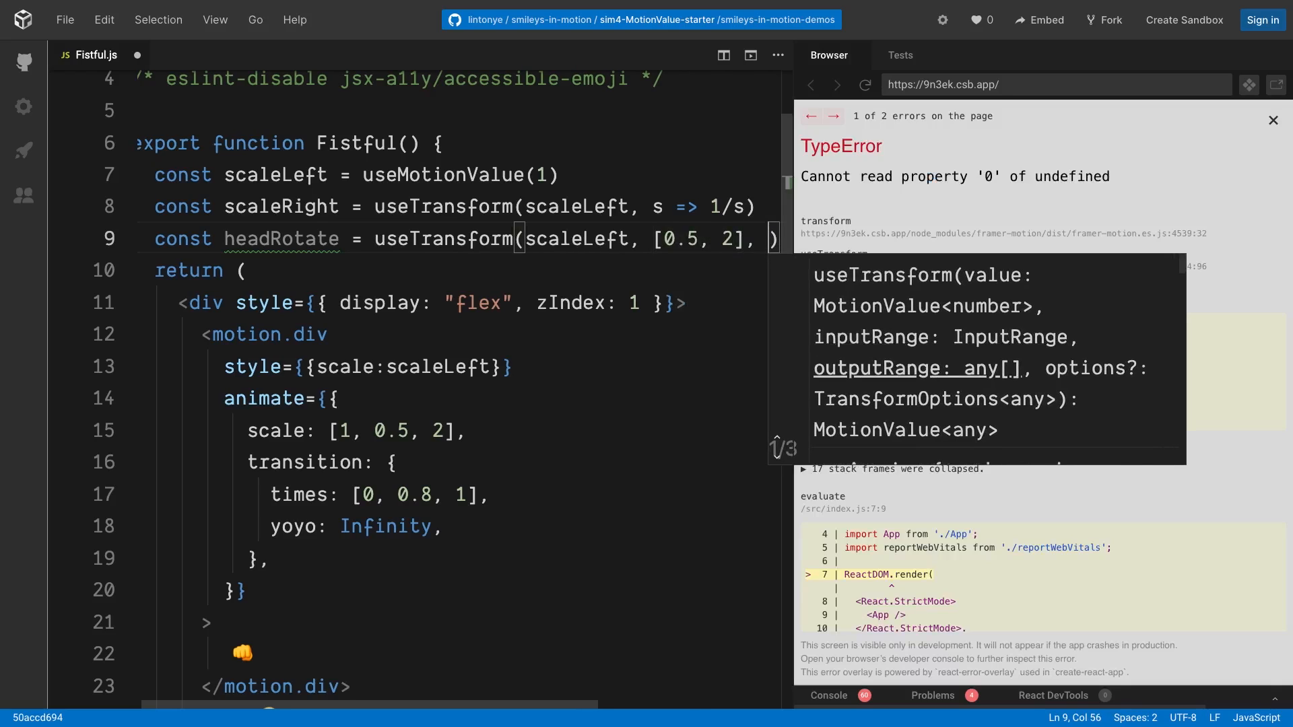
pyautogui.write('[]')
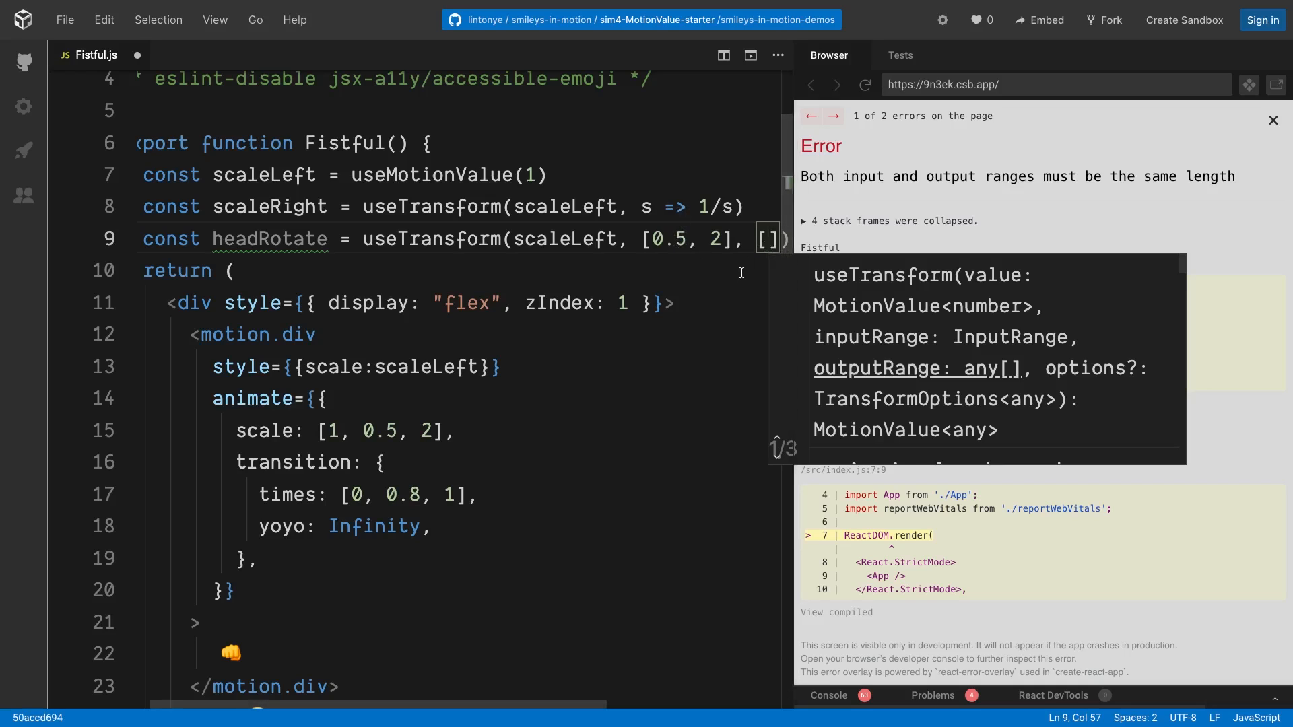
pyautogui.write('-10, 10')
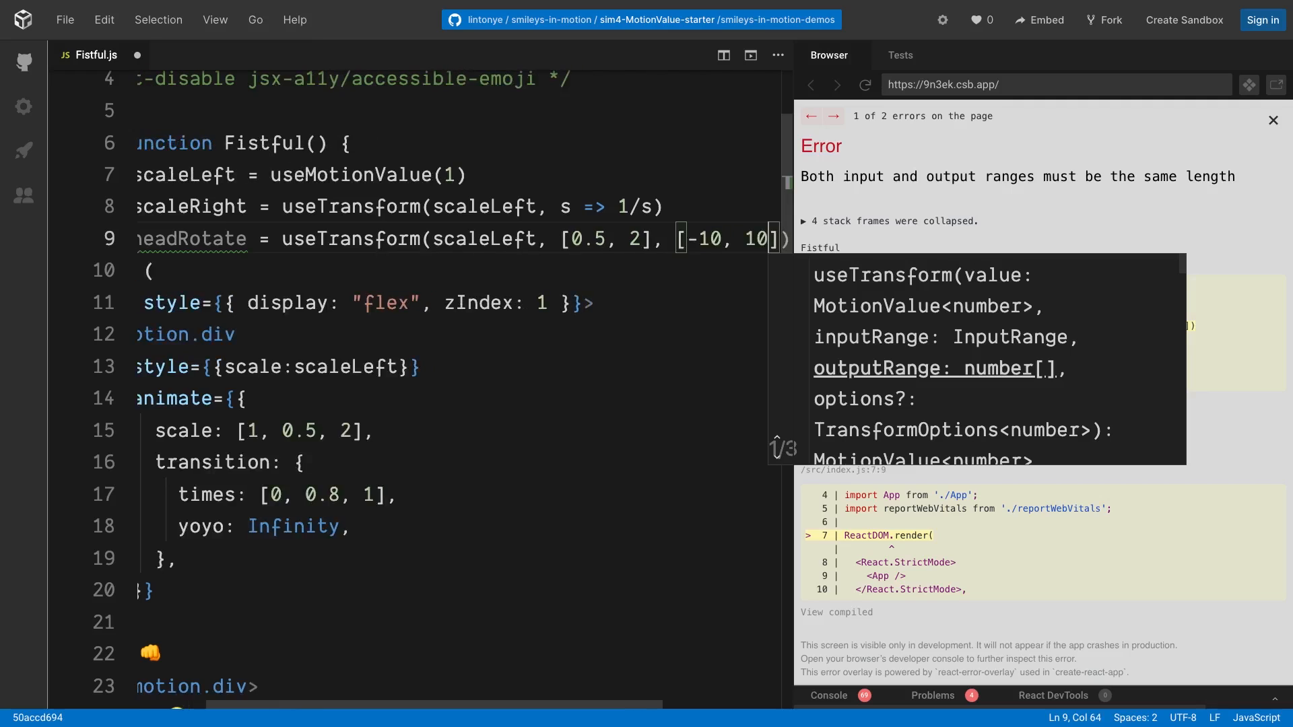
pyautogui.click(1272, 120)
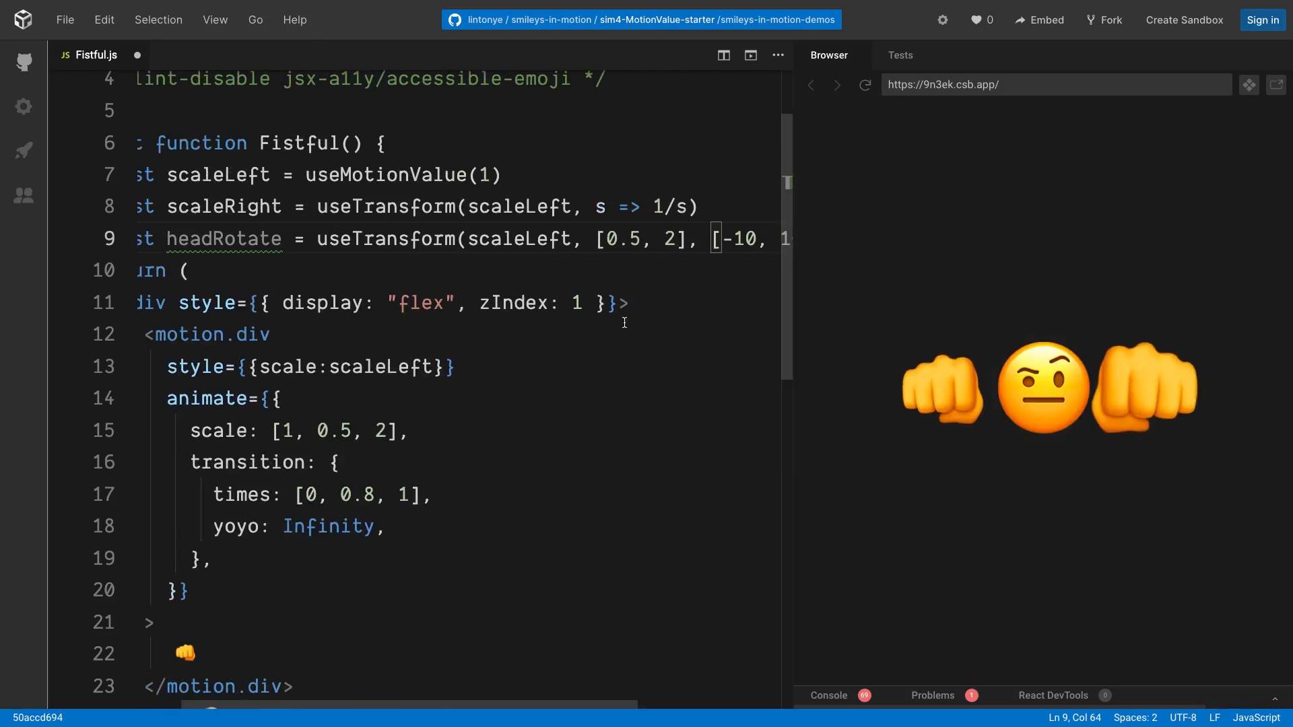
# Wrap the head emoji in a motion.div with style rotate: headRotate and drop the outer zIndex.
pyautogui.scroll(-3)
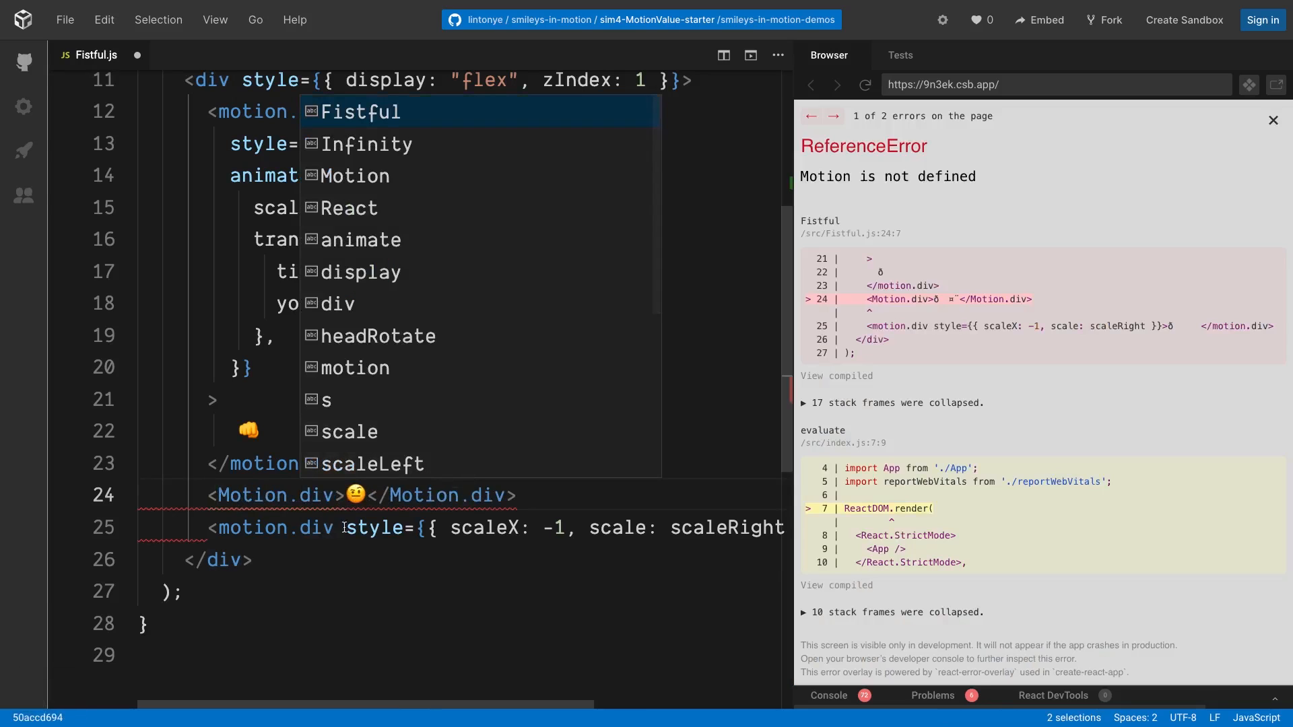
pyautogui.write('style={{')
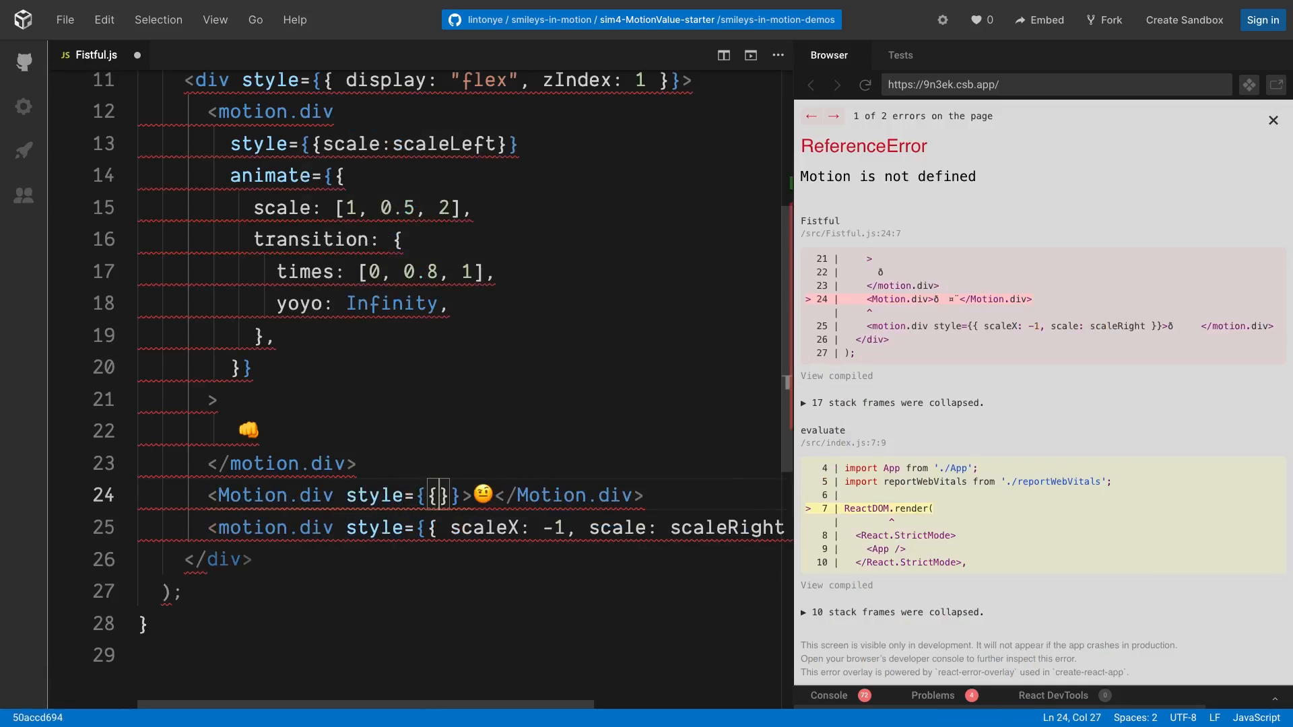
pyautogui.write('rotate:')
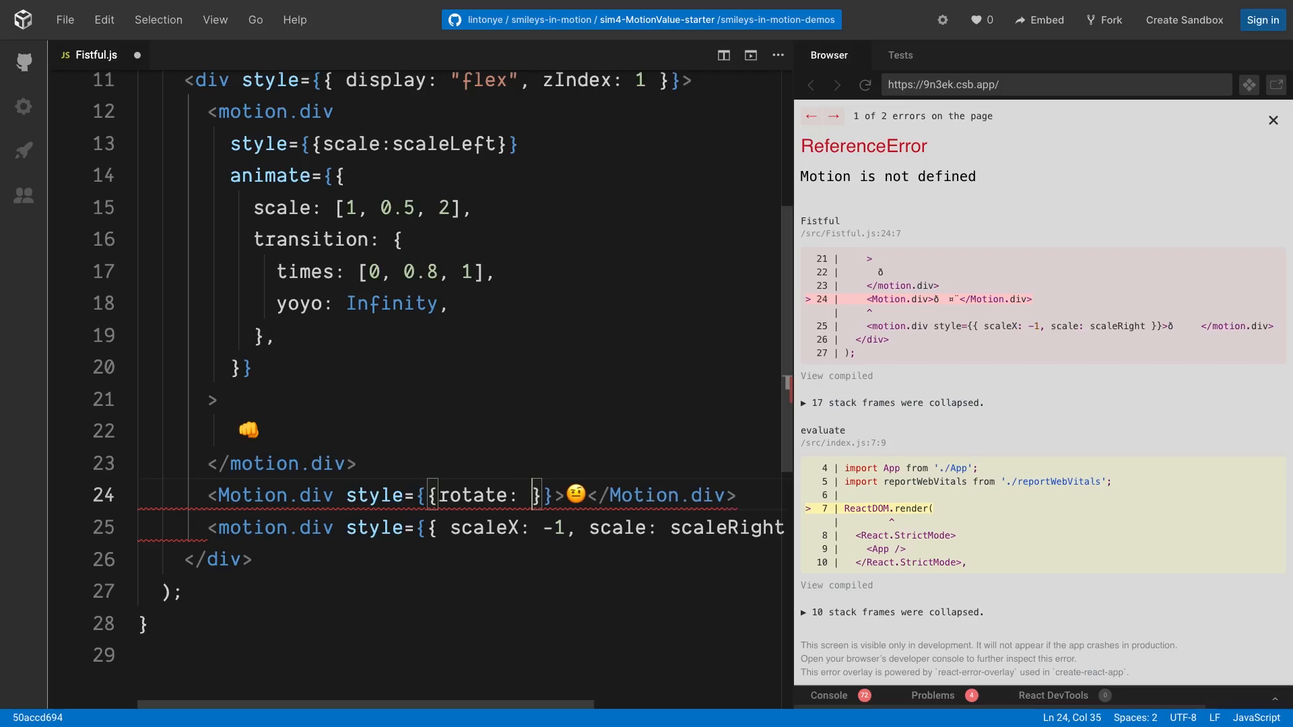
pyautogui.write('headRotate')
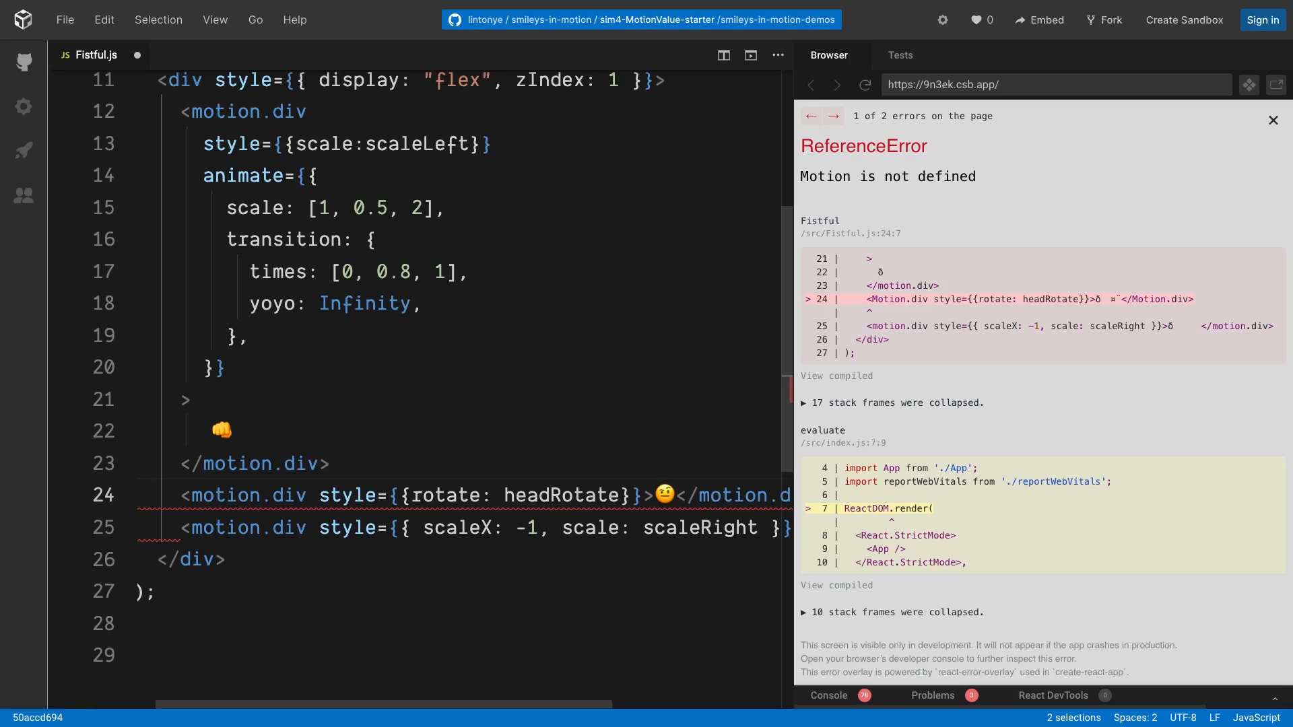
pyautogui.click(1272, 120)
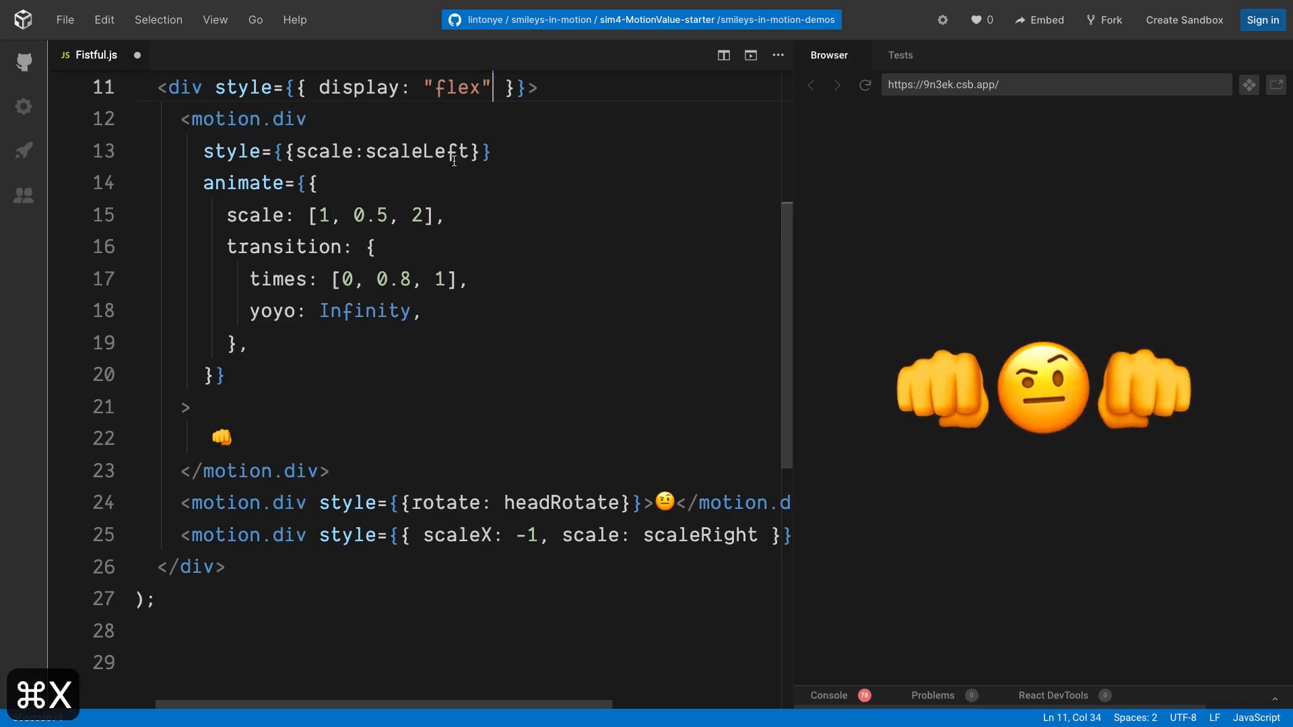
# Append zIndex: 1 to the left fist's style next to scaleLeft.
pyautogui.write(', zIndex: 1')
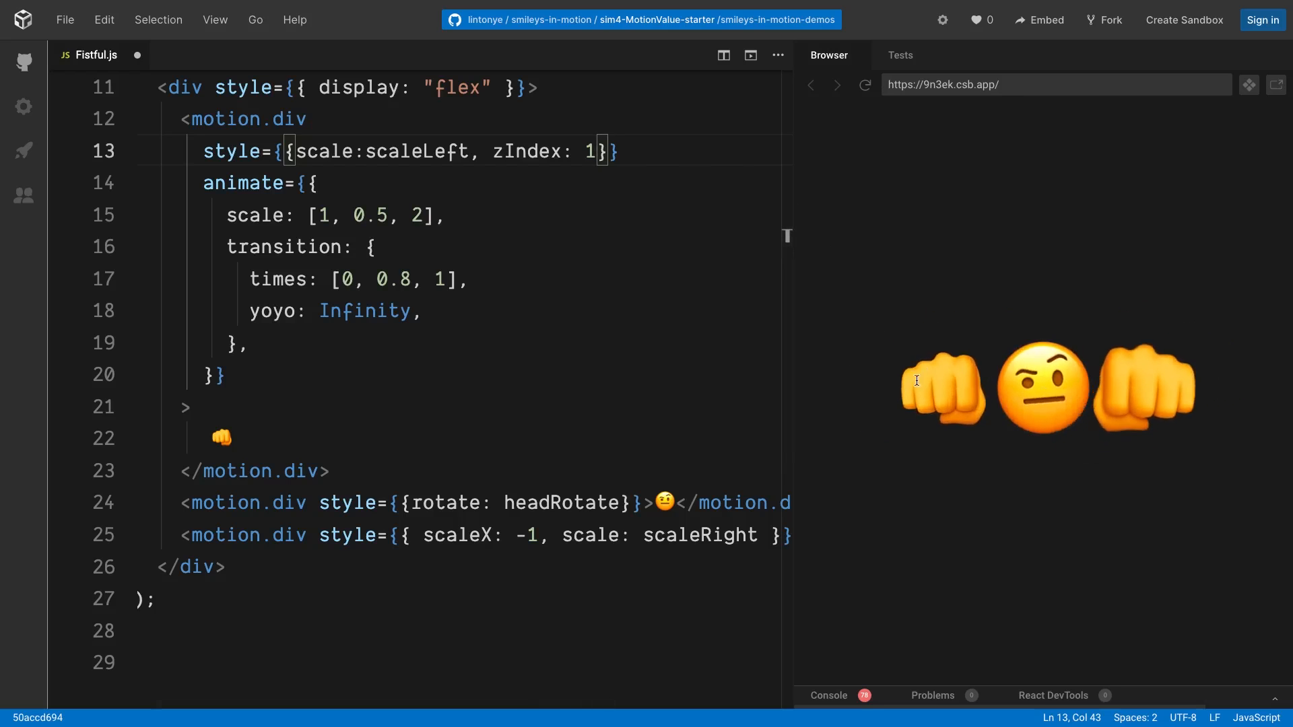
pyautogui.moveTo(853, 365)
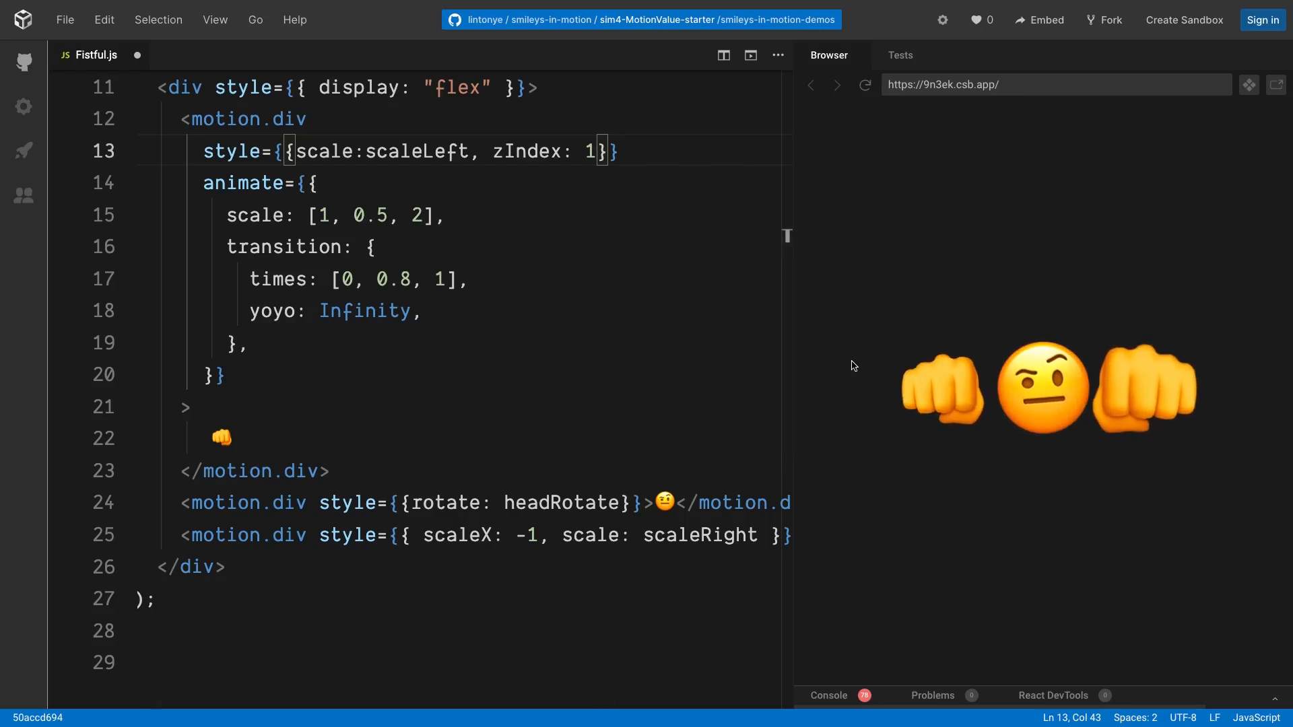
pyautogui.moveTo(561, 502)
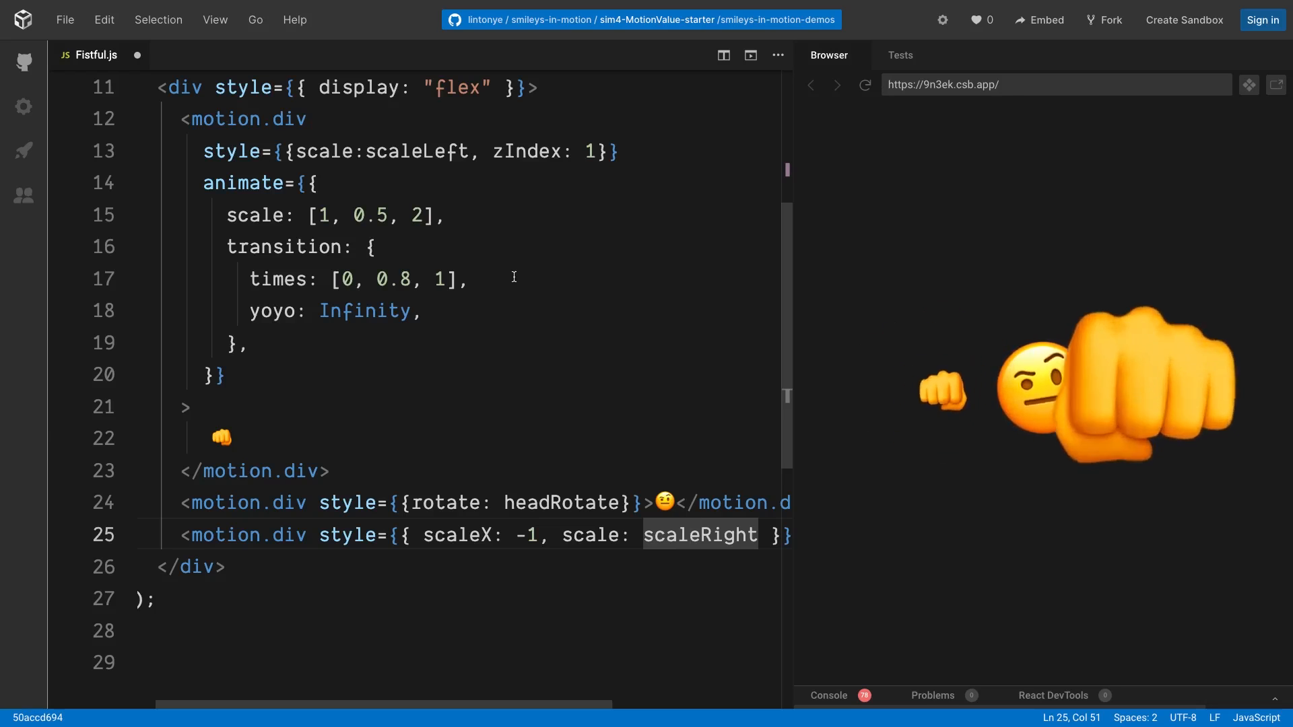
pyautogui.scroll(3)
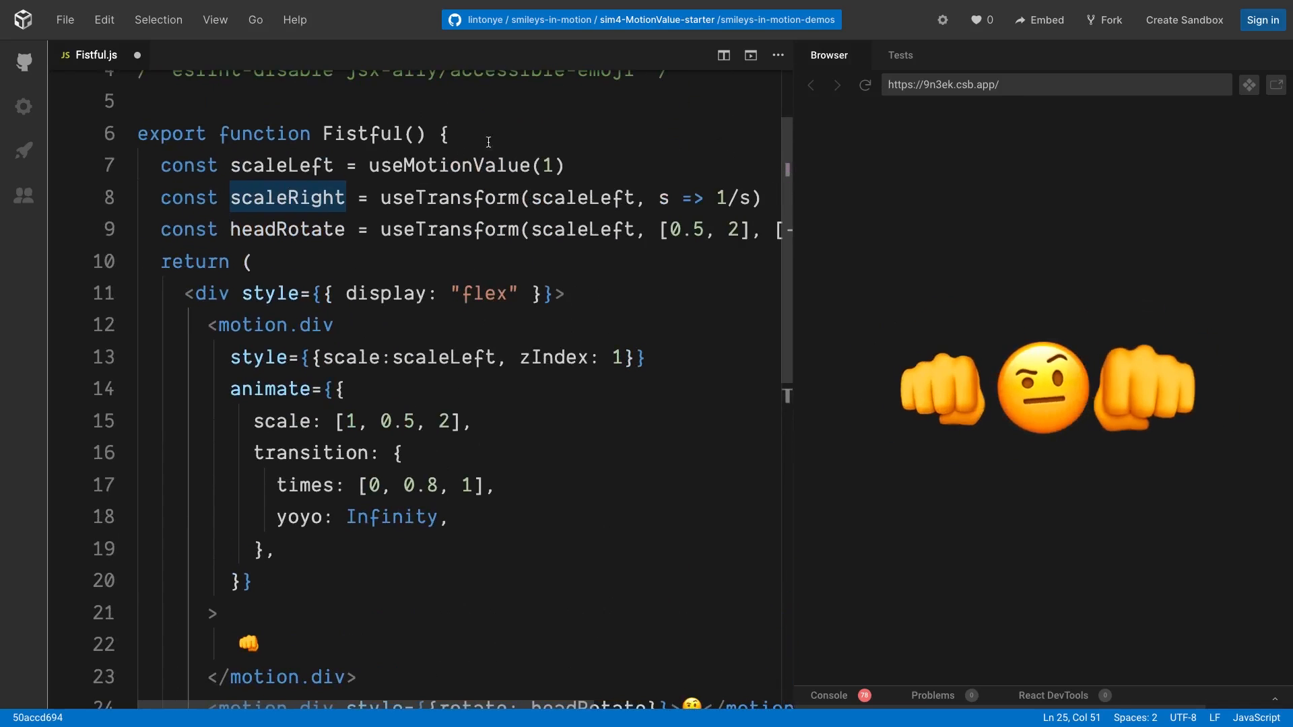
# Add console.log('render') at the top of Fistful and confirm a single render entry in the console.
pyautogui.write('1')
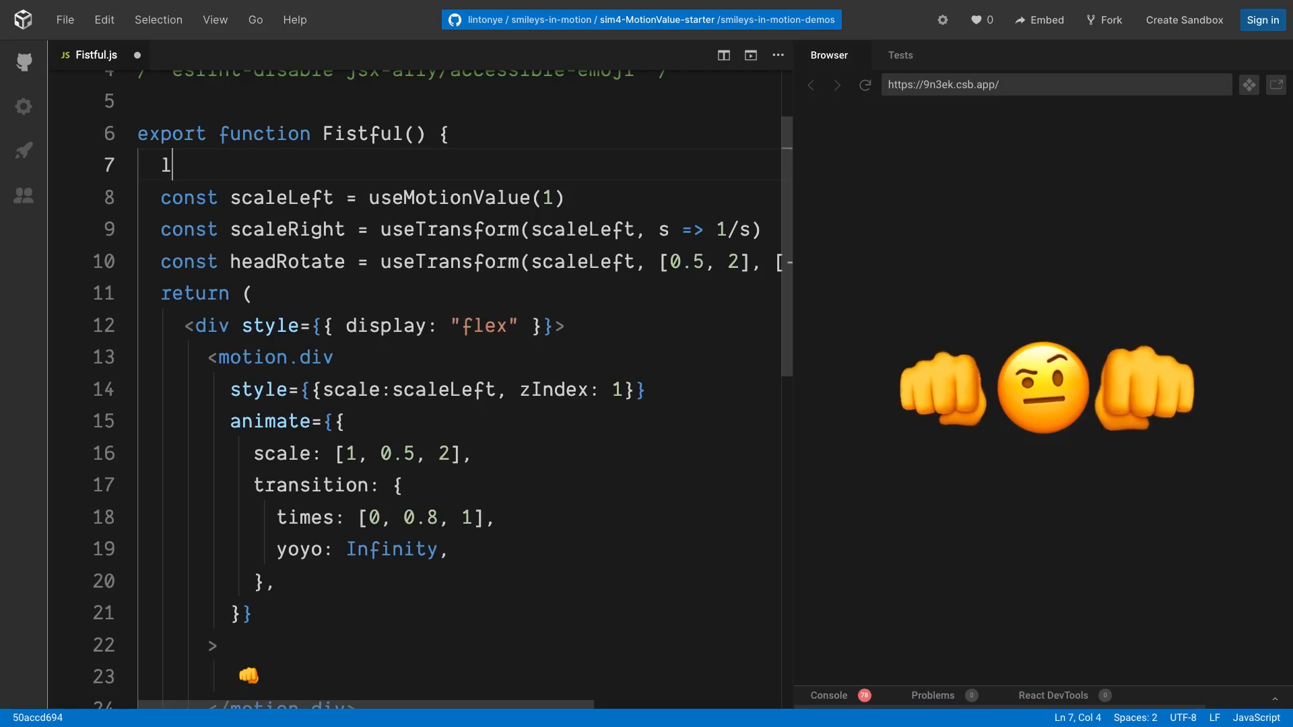
pyautogui.write("console.log('');")
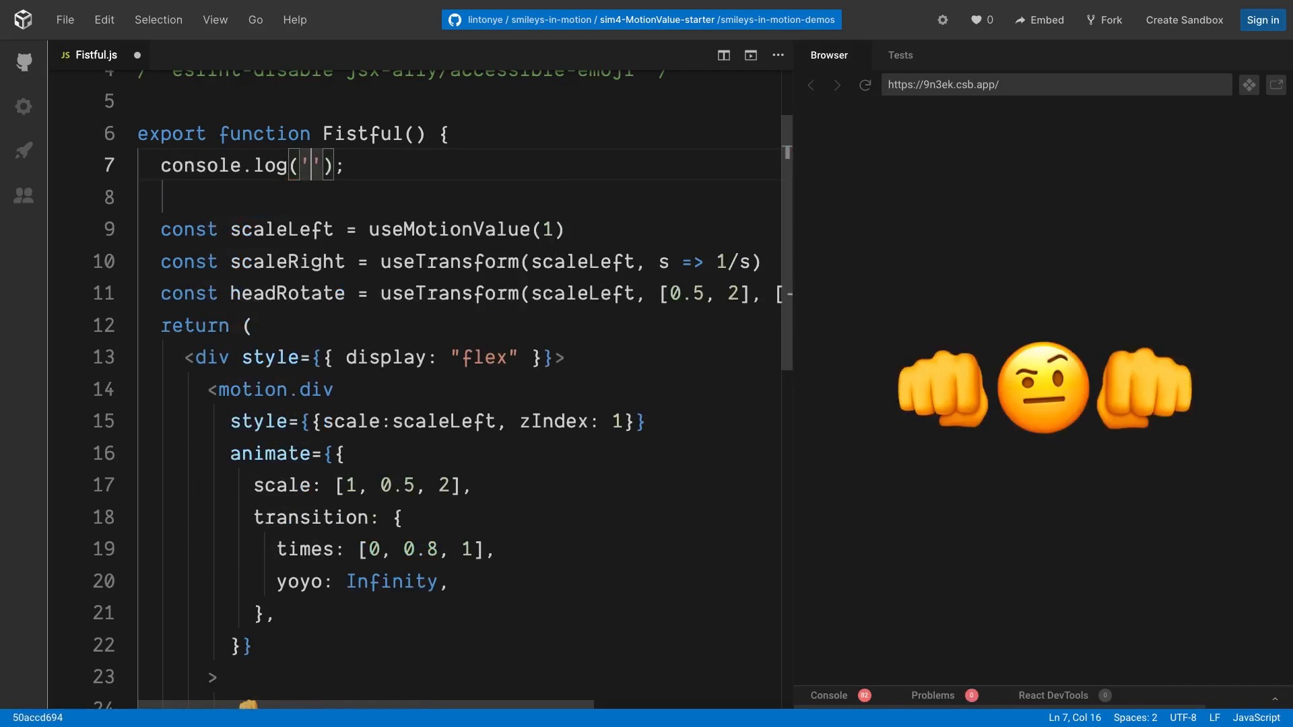
pyautogui.write('render')
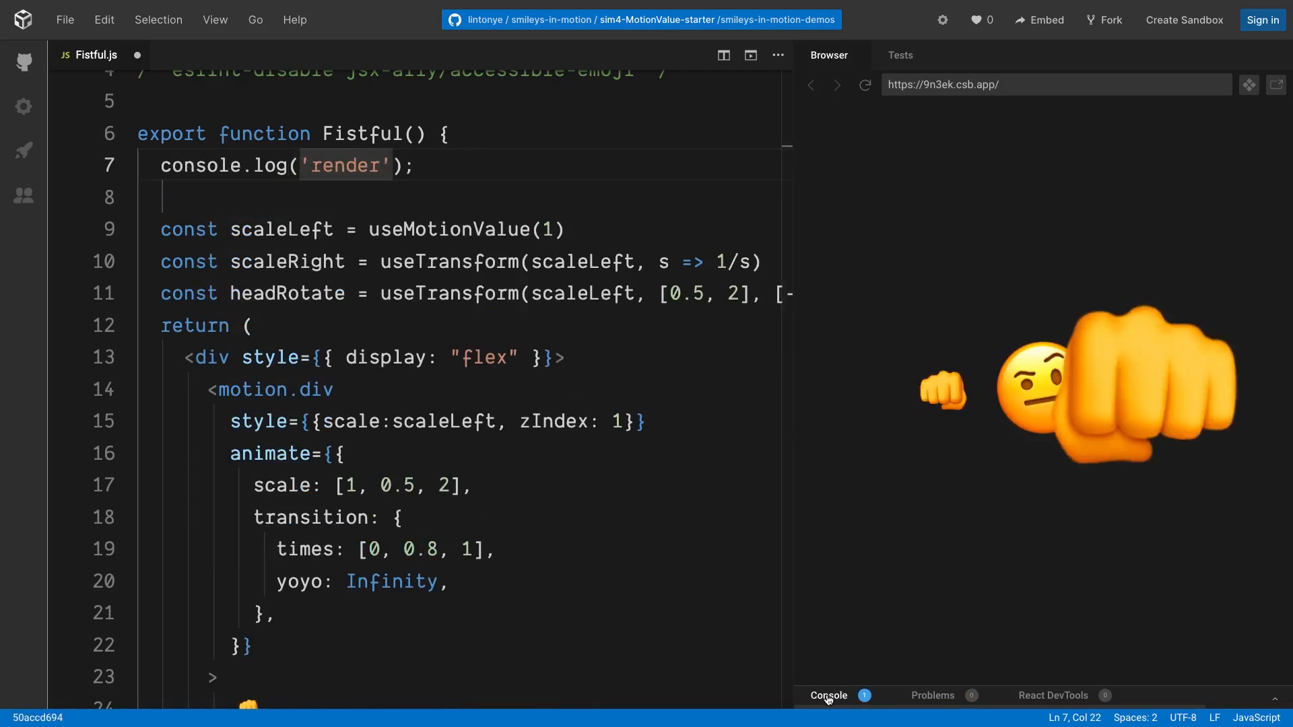
pyautogui.click(827, 695)
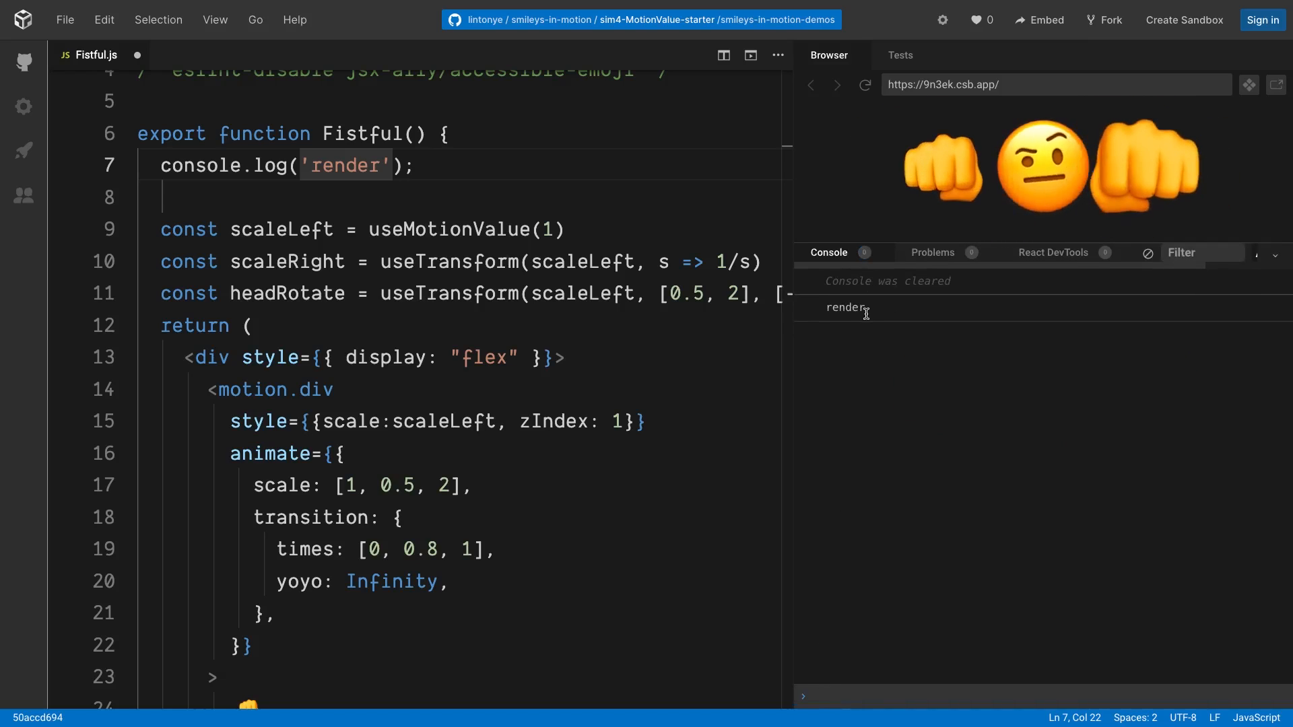
pyautogui.doubleClick(845, 308)
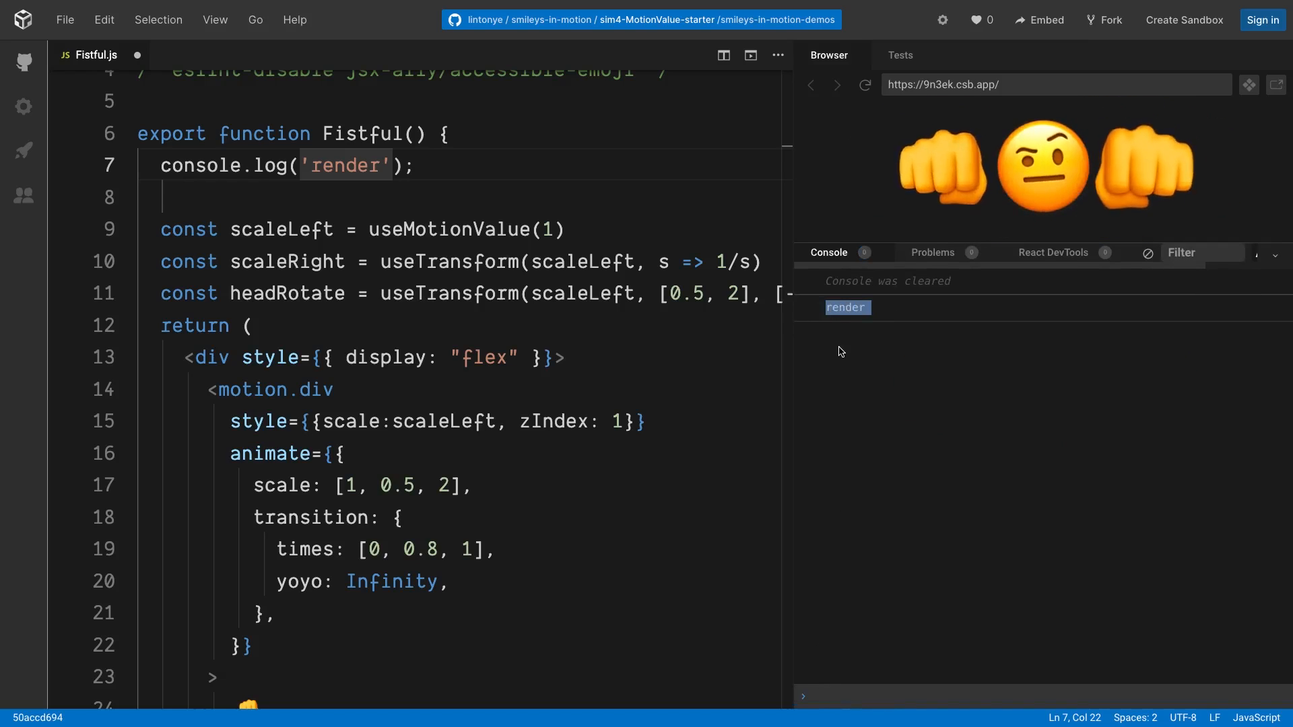